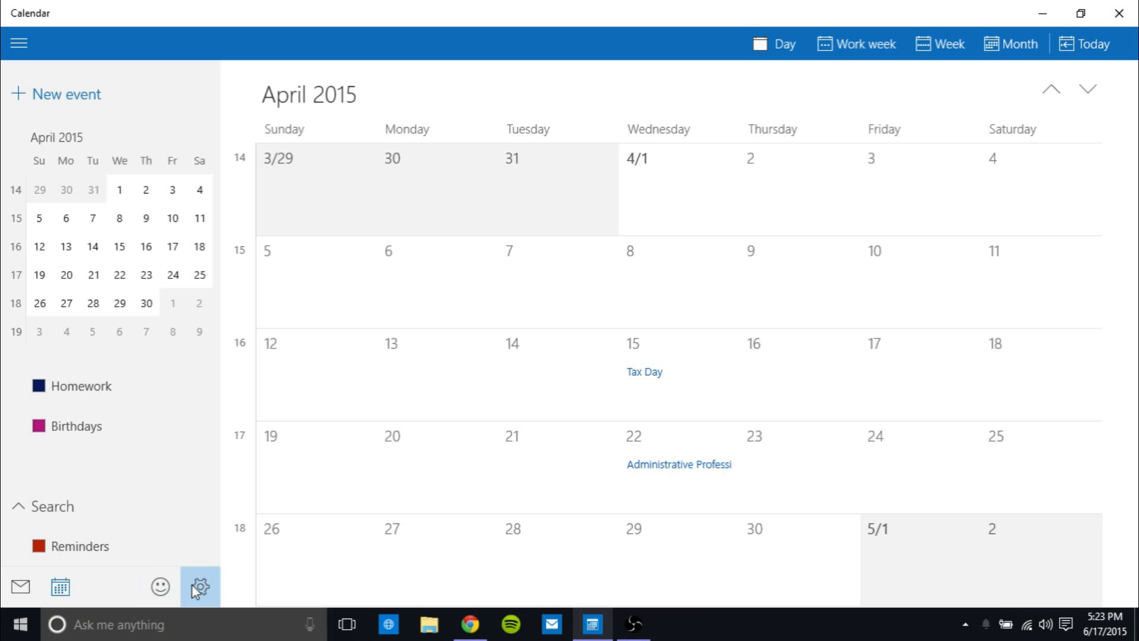
- Check Calendar's week settings, then open and save the Outlook account with its name unchanged
{"action": "left_click", "coordinate": [200, 586]}
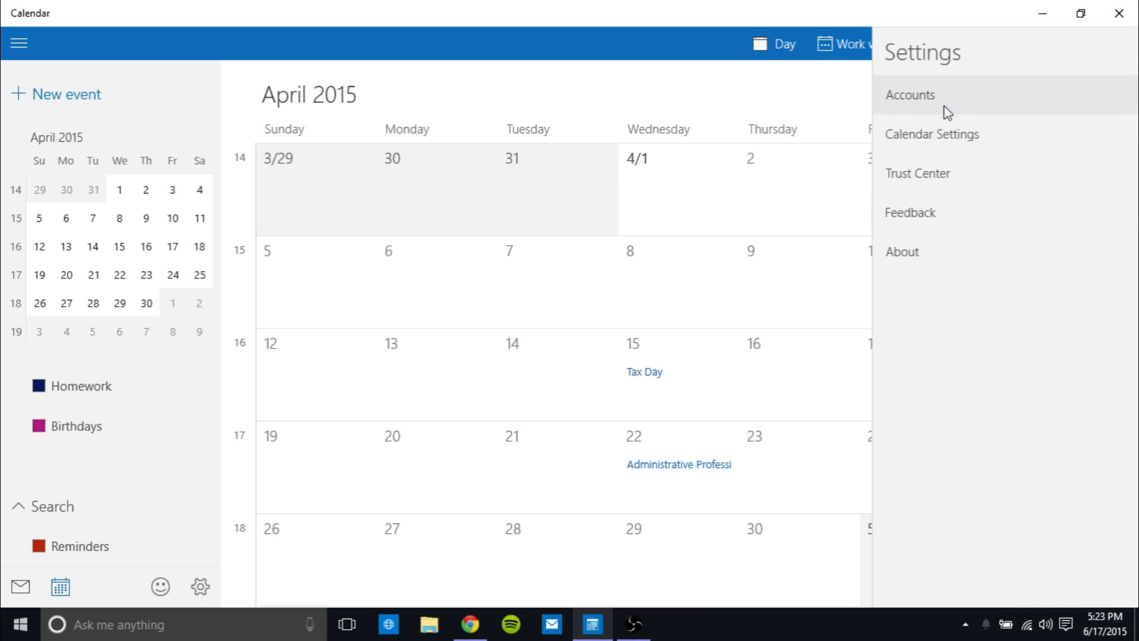
{"action": "left_click", "coordinate": [932, 133]}
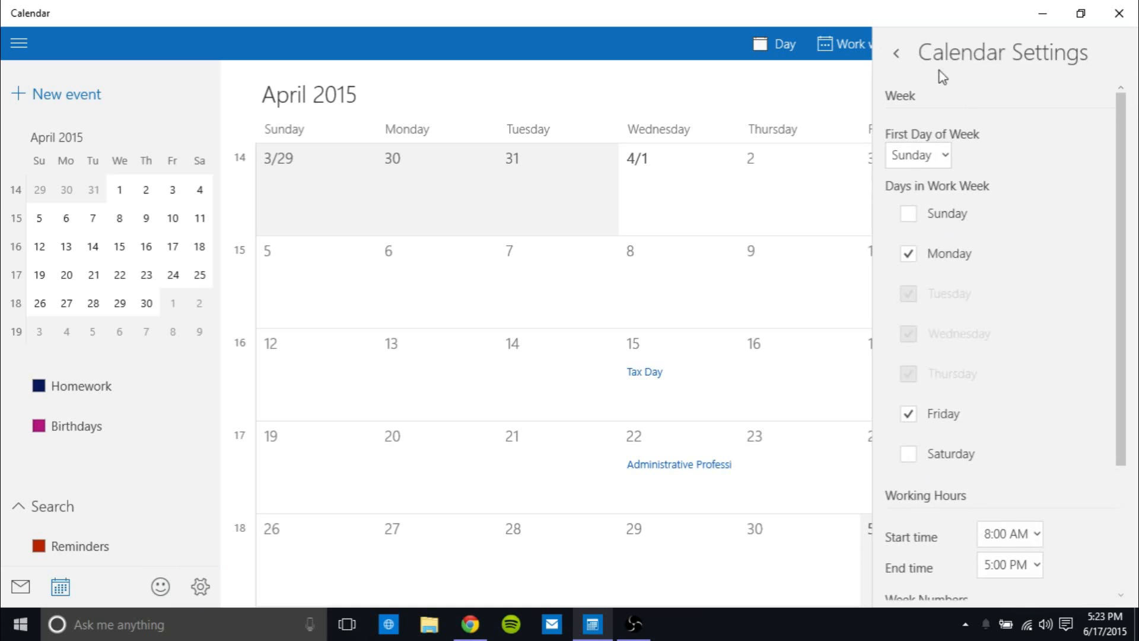
{"action": "left_click", "coordinate": [876, 53]}
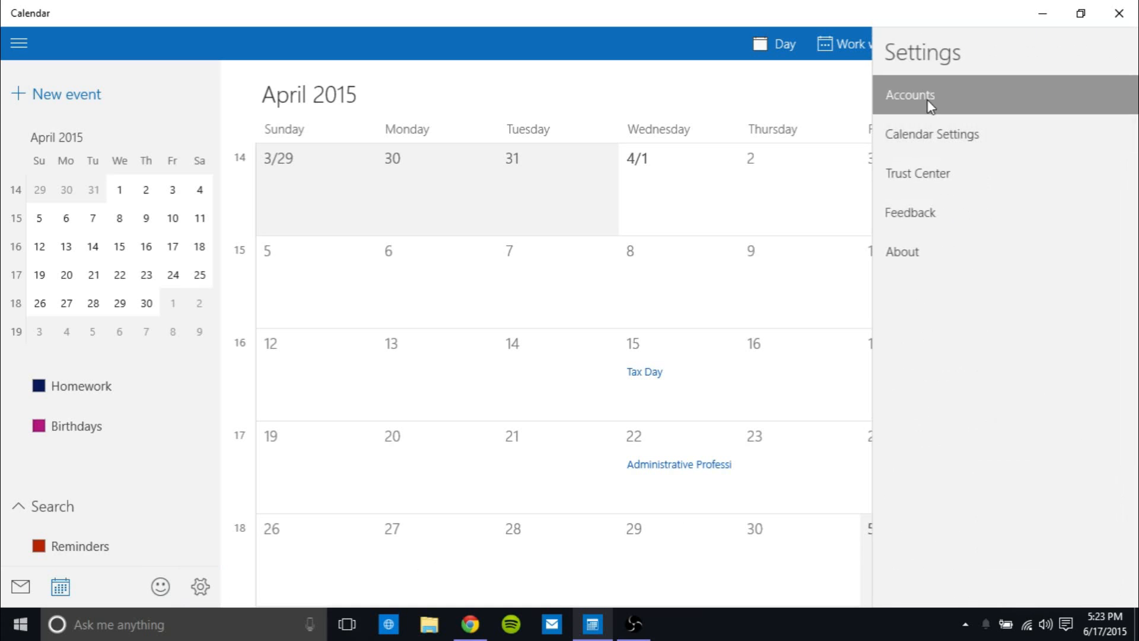
{"action": "left_click", "coordinate": [908, 94]}
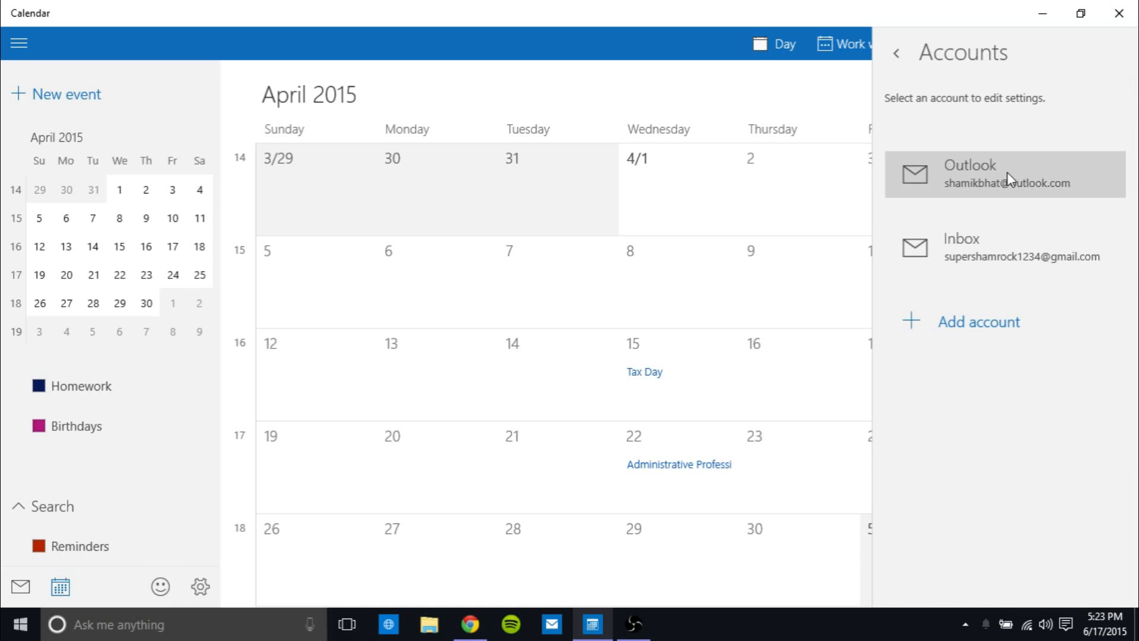
{"action": "left_click", "coordinate": [1004, 173]}
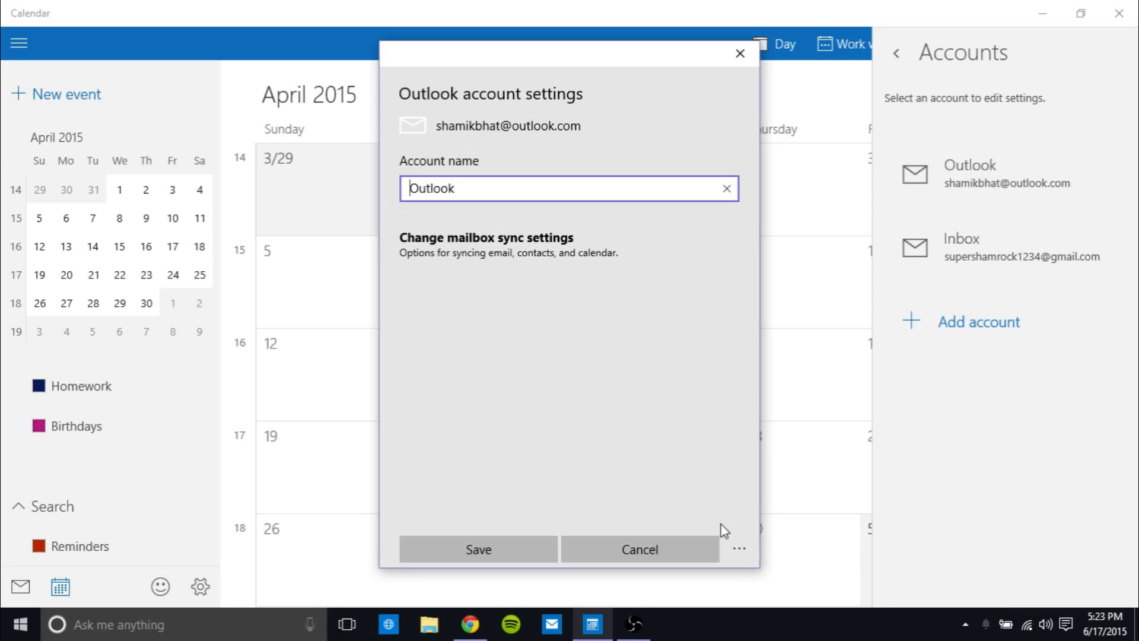
{"action": "mouse_move", "coordinate": [568, 245]}
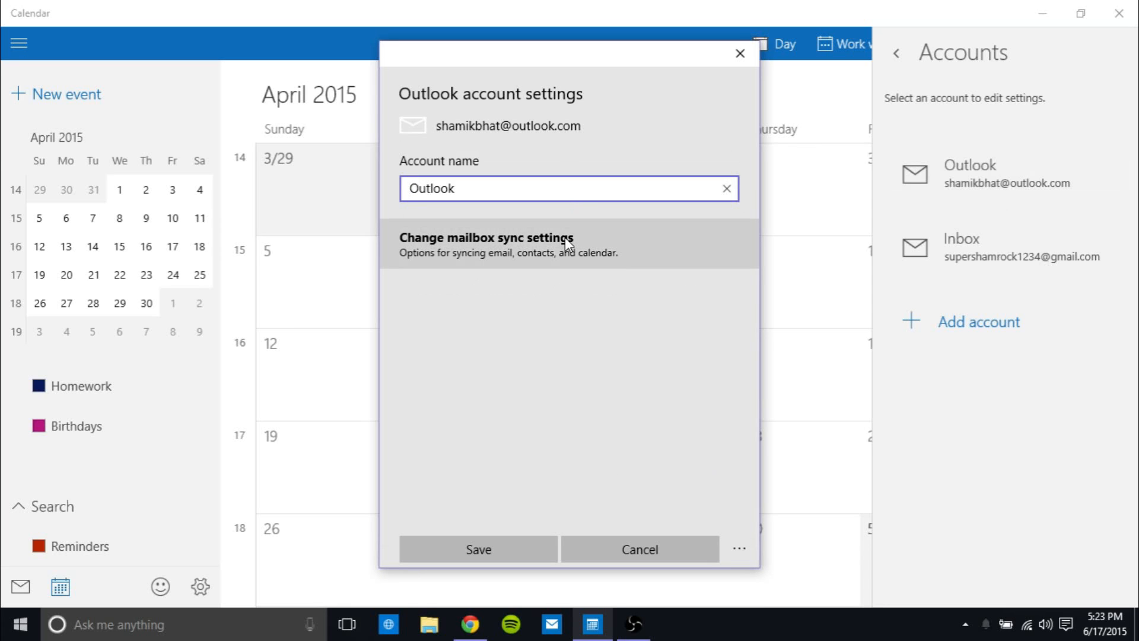
{"action": "mouse_move", "coordinate": [739, 547]}
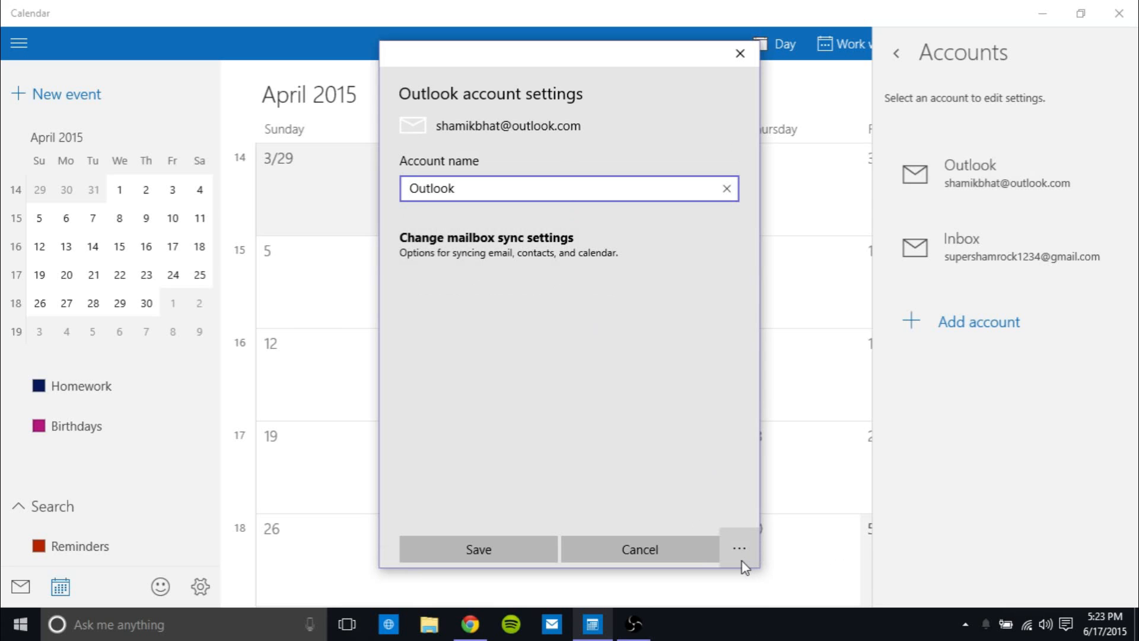
{"action": "mouse_move", "coordinate": [740, 550]}
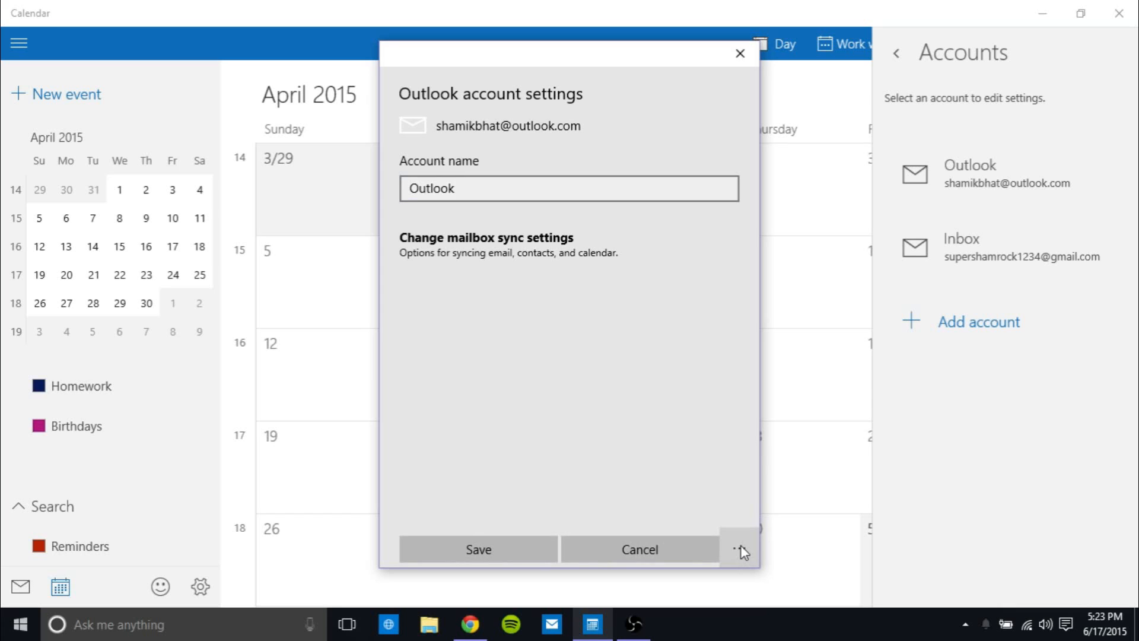
{"action": "mouse_move", "coordinate": [743, 554]}
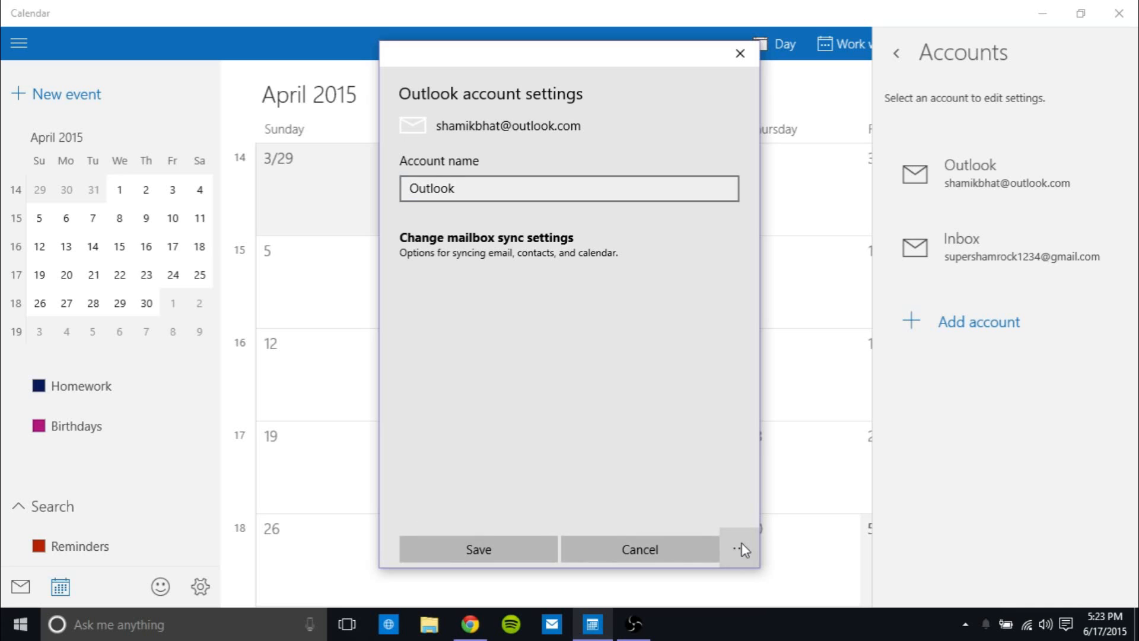
{"action": "mouse_move", "coordinate": [514, 548]}
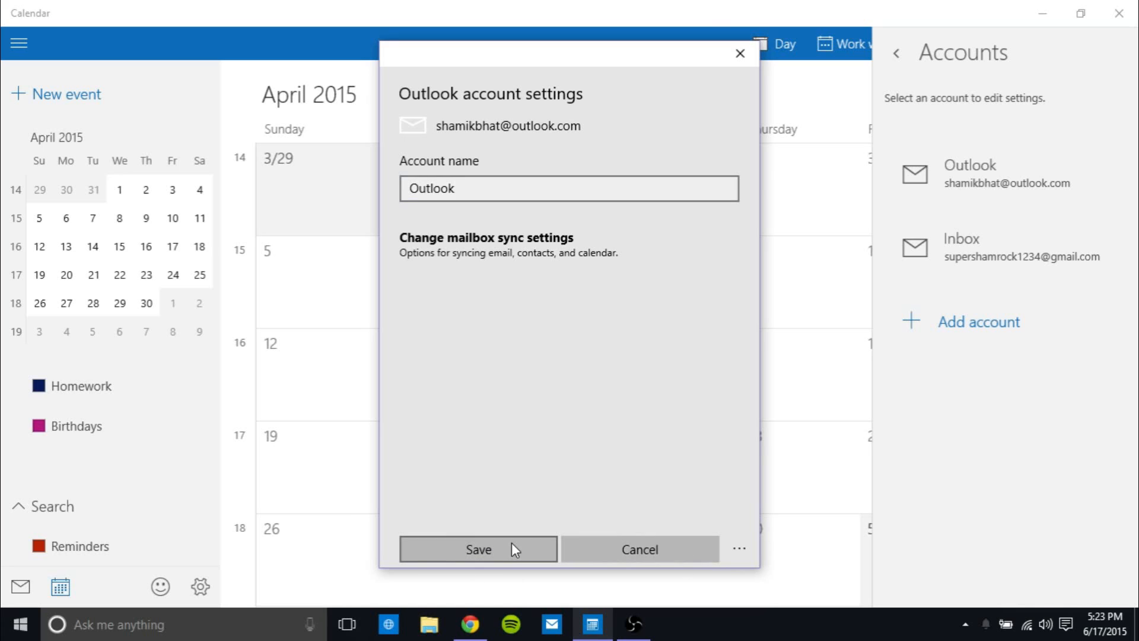
{"action": "left_click", "coordinate": [478, 548]}
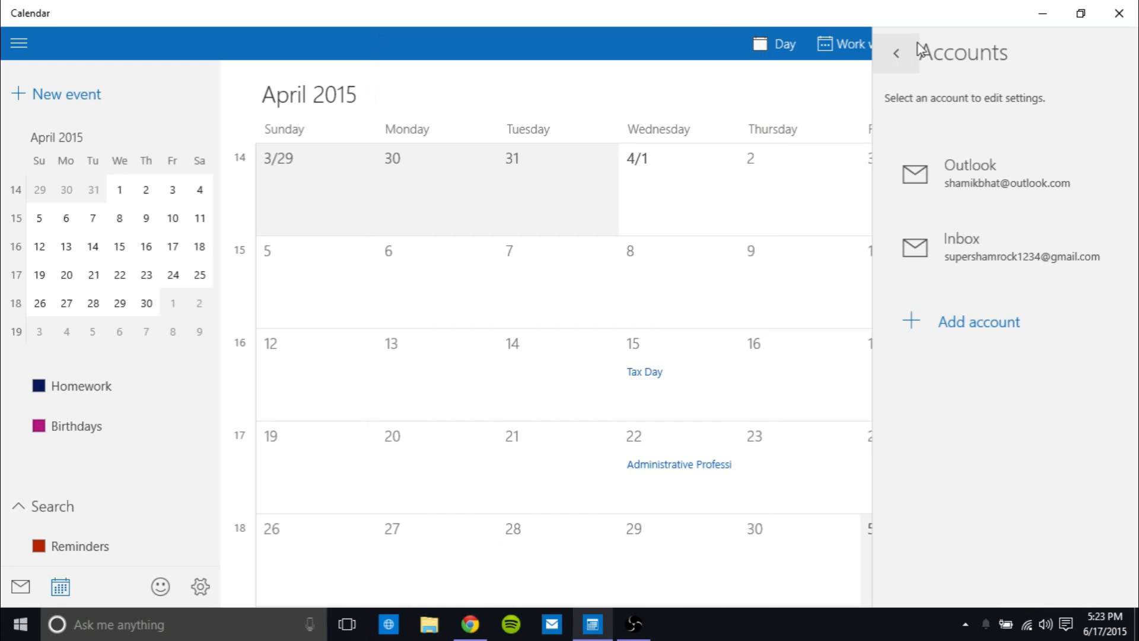
- Close Calendar's settings pane, minimise Calendar, and launch Cortana from the taskbar
{"action": "left_click", "coordinate": [896, 53]}
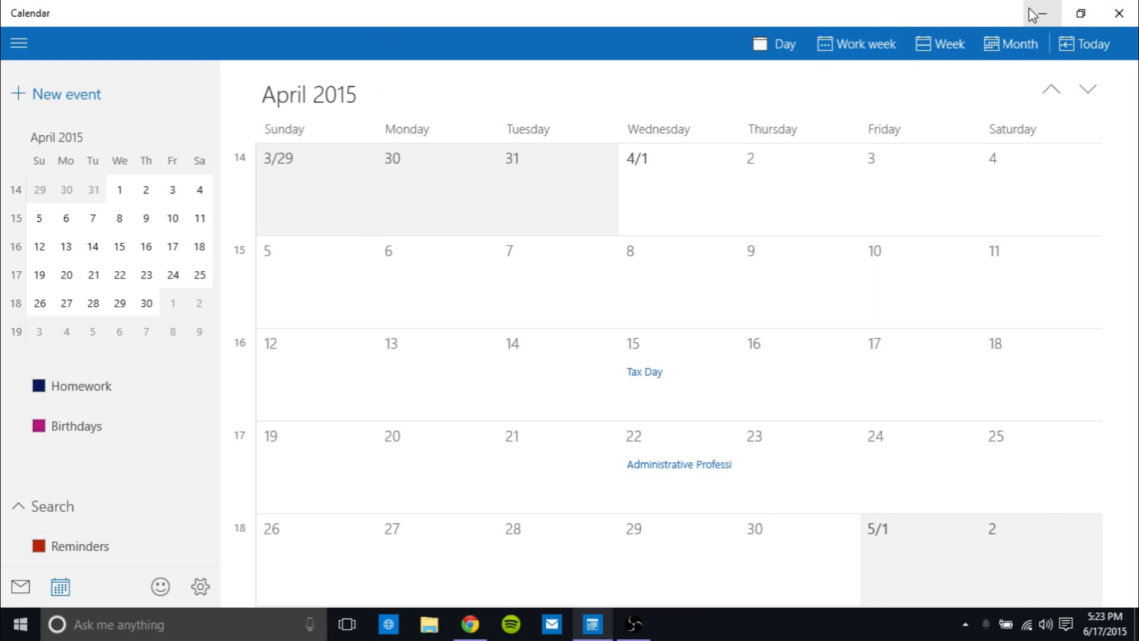
{"action": "left_click", "coordinate": [1039, 13]}
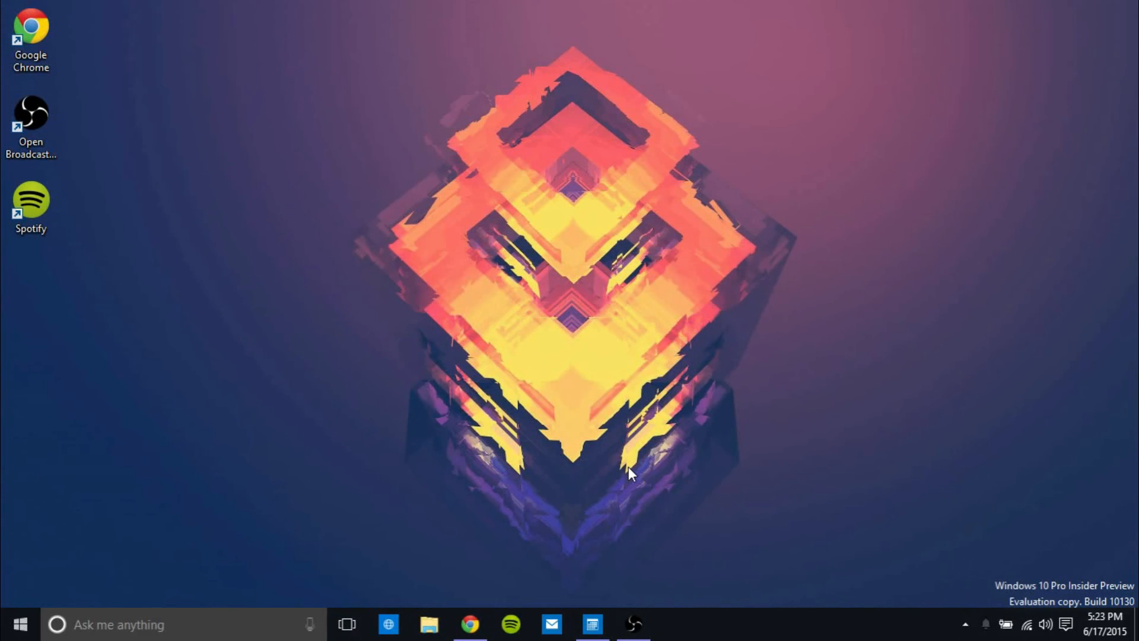
{"action": "mouse_move", "coordinate": [133, 624]}
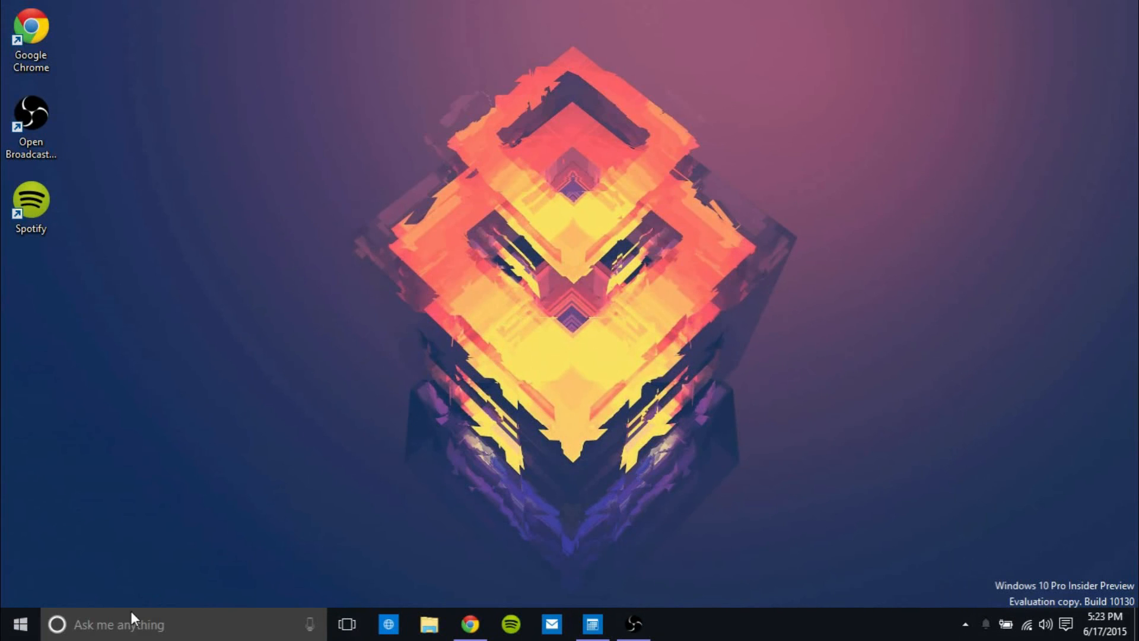
{"action": "left_click", "coordinate": [77, 623]}
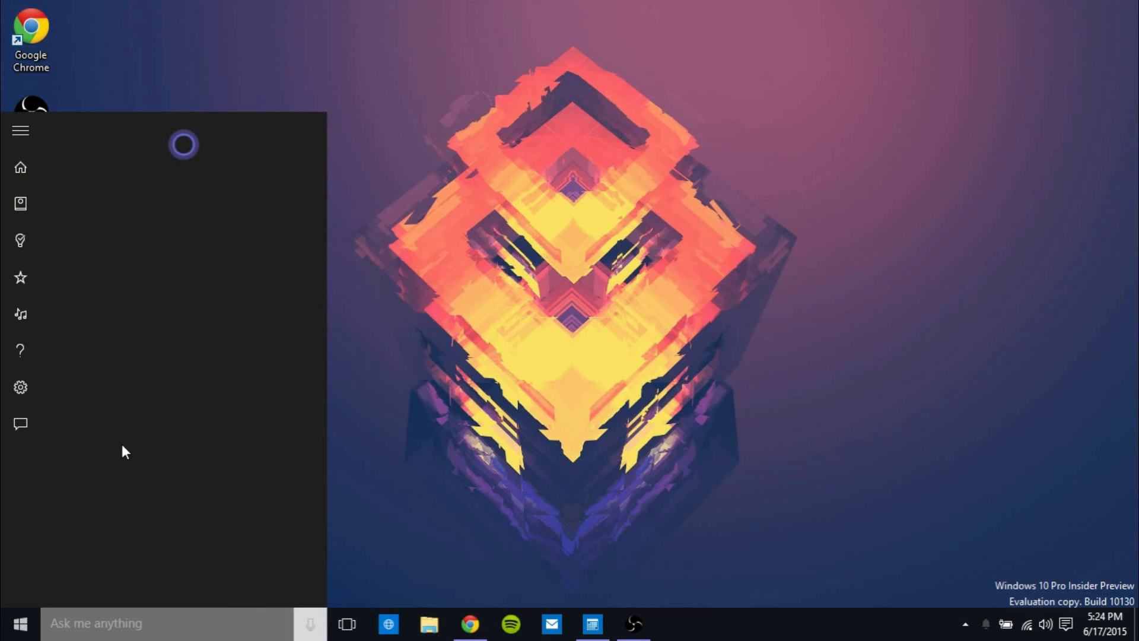
{"action": "mouse_move", "coordinate": [217, 366]}
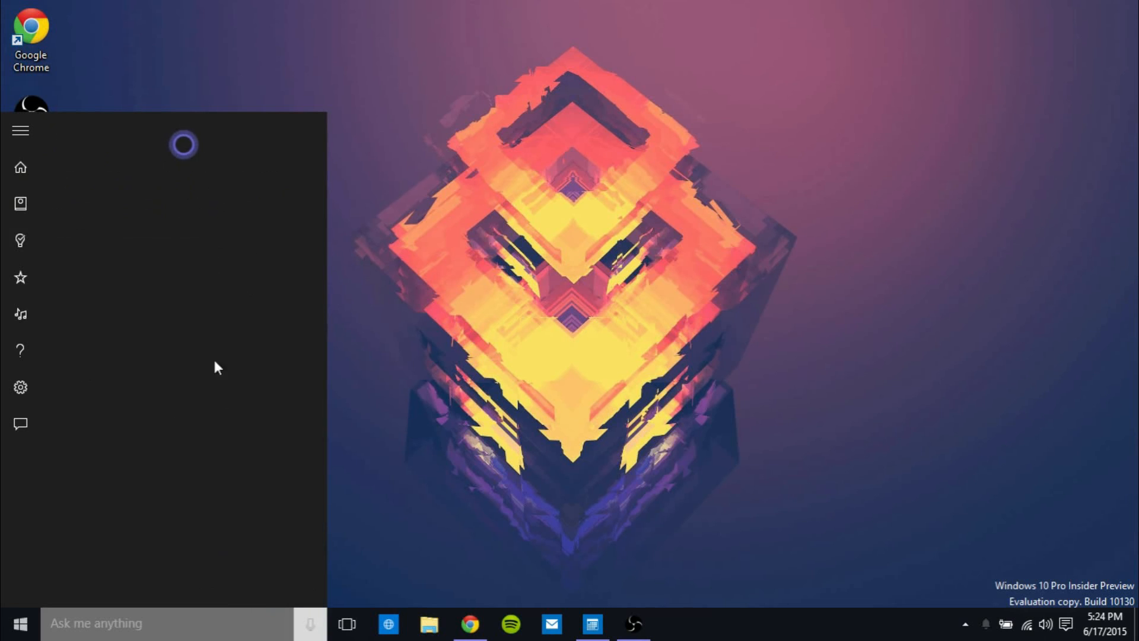
{"action": "mouse_move", "coordinate": [243, 491]}
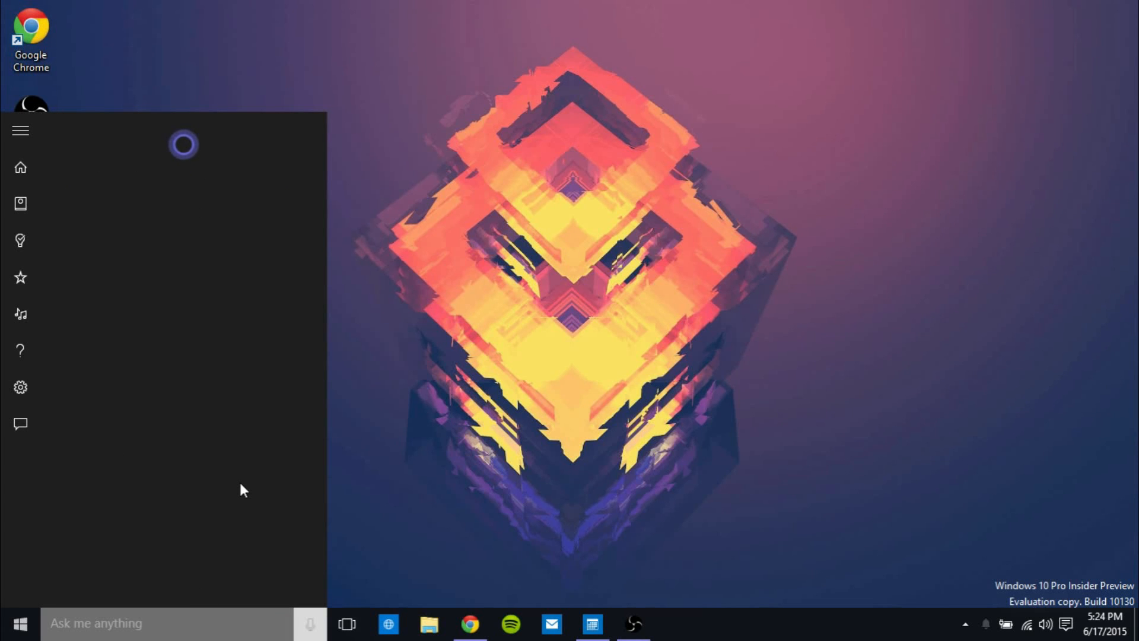
{"action": "mouse_move", "coordinate": [95, 294]}
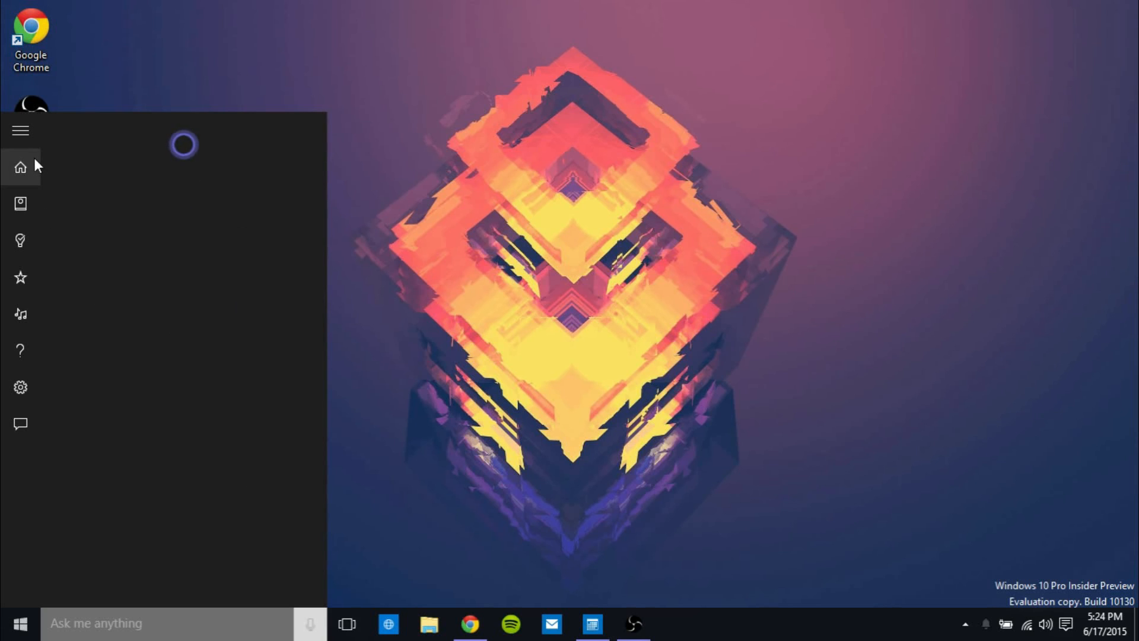
{"action": "mouse_move", "coordinate": [343, 333]}
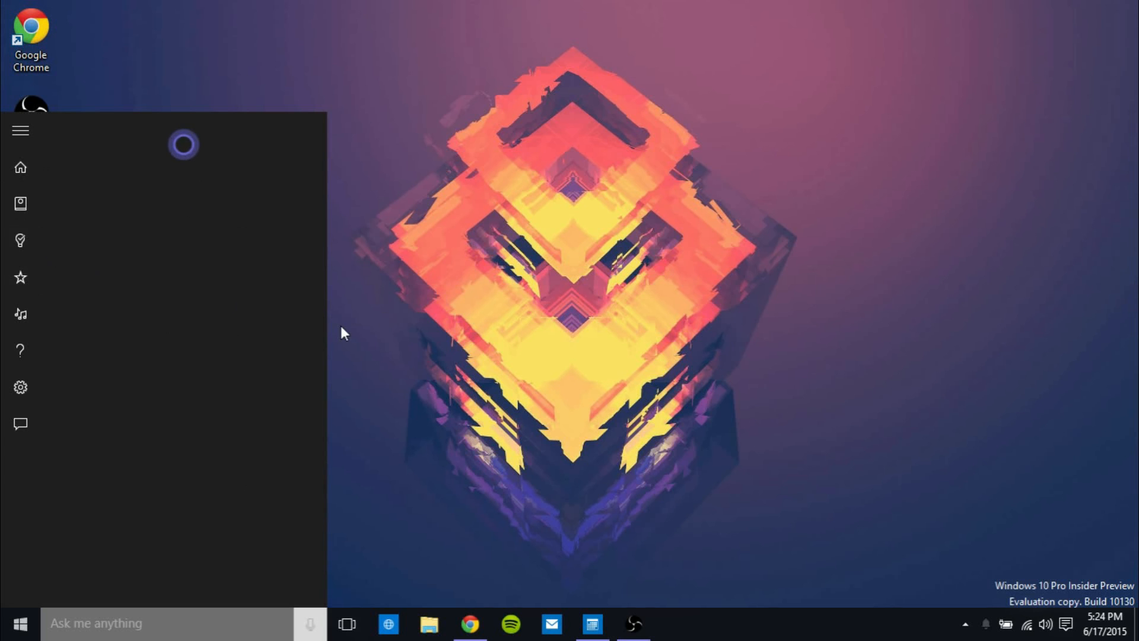
{"action": "mouse_move", "coordinate": [55, 178]}
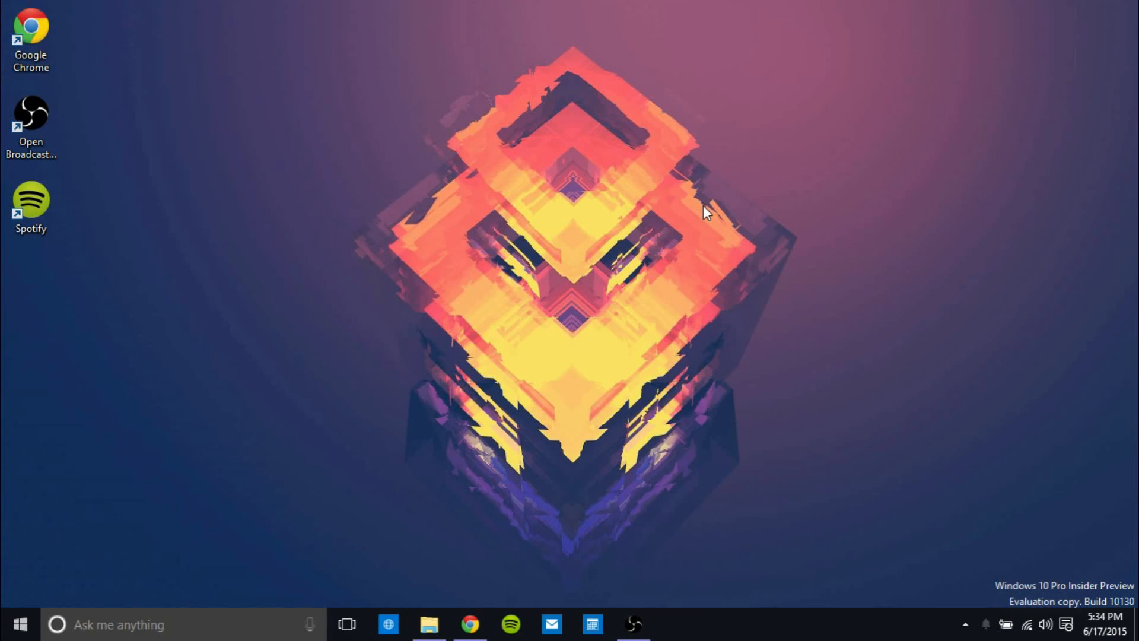
{"action": "mouse_move", "coordinate": [574, 268]}
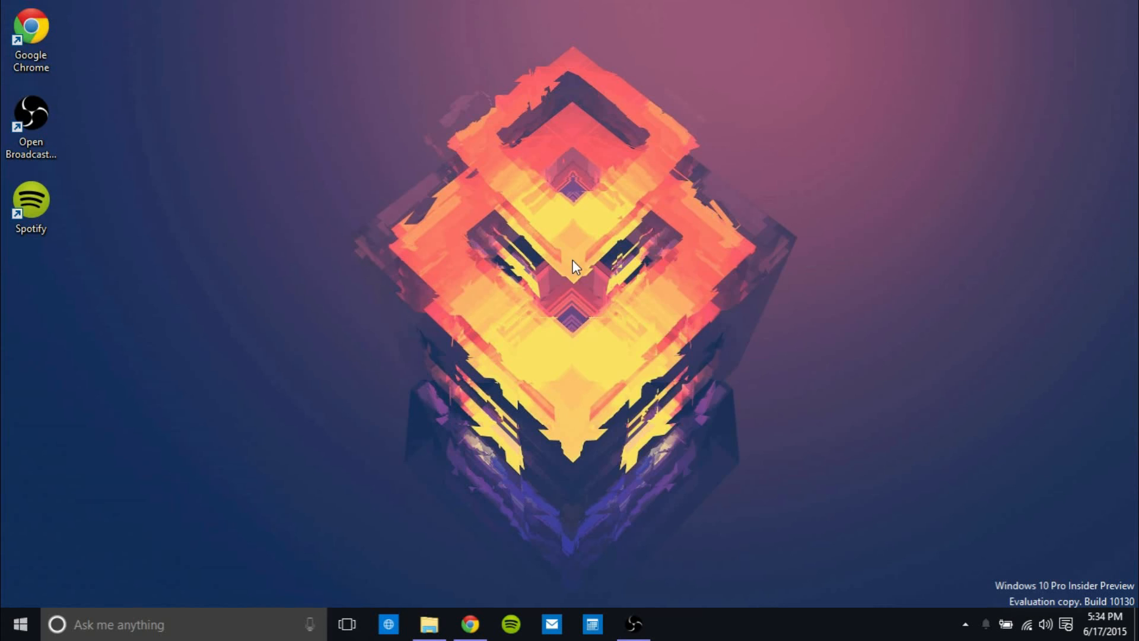
{"action": "right_click", "coordinate": [574, 265]}
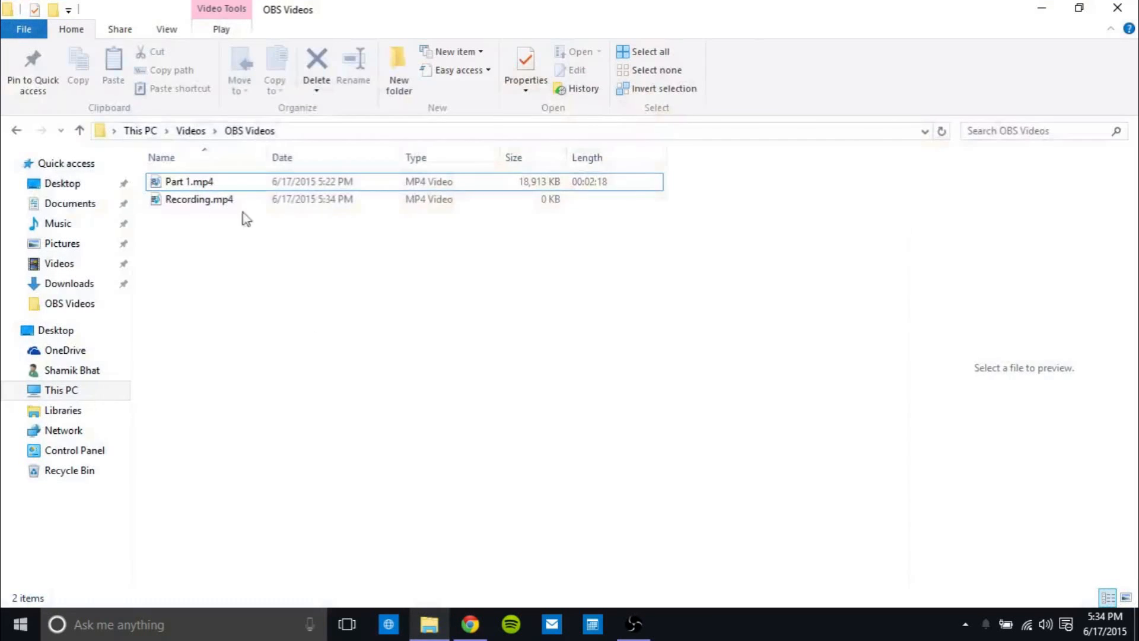
{"action": "right_click", "coordinate": [189, 182]}
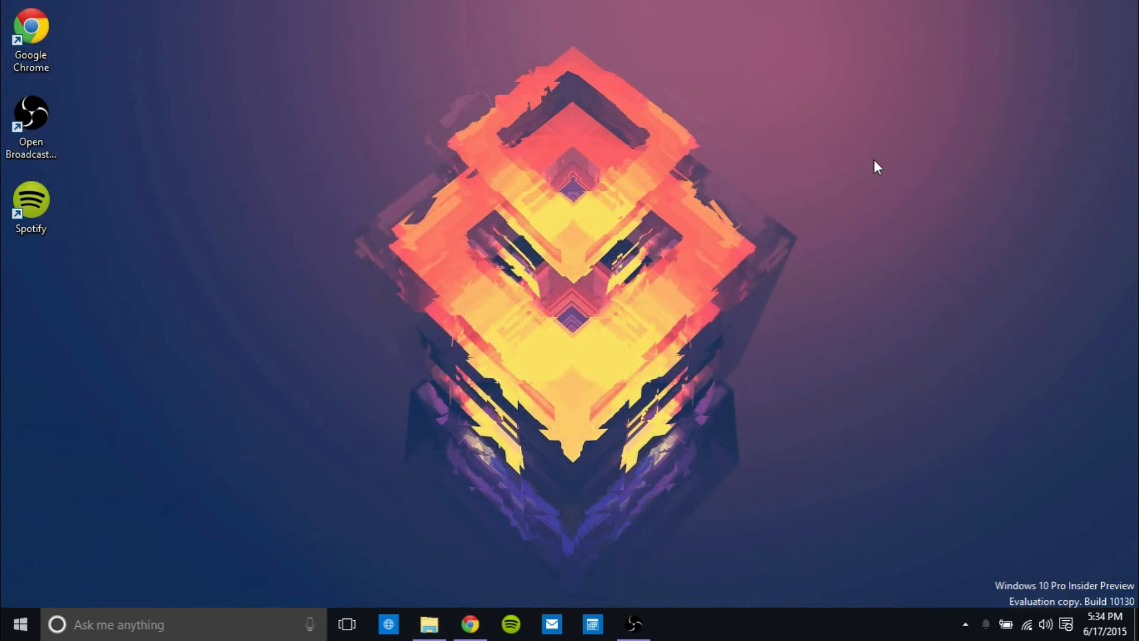
- Open Start and show Snipping Tool's context menu with Pin to Start
{"action": "left_click", "coordinate": [20, 624]}
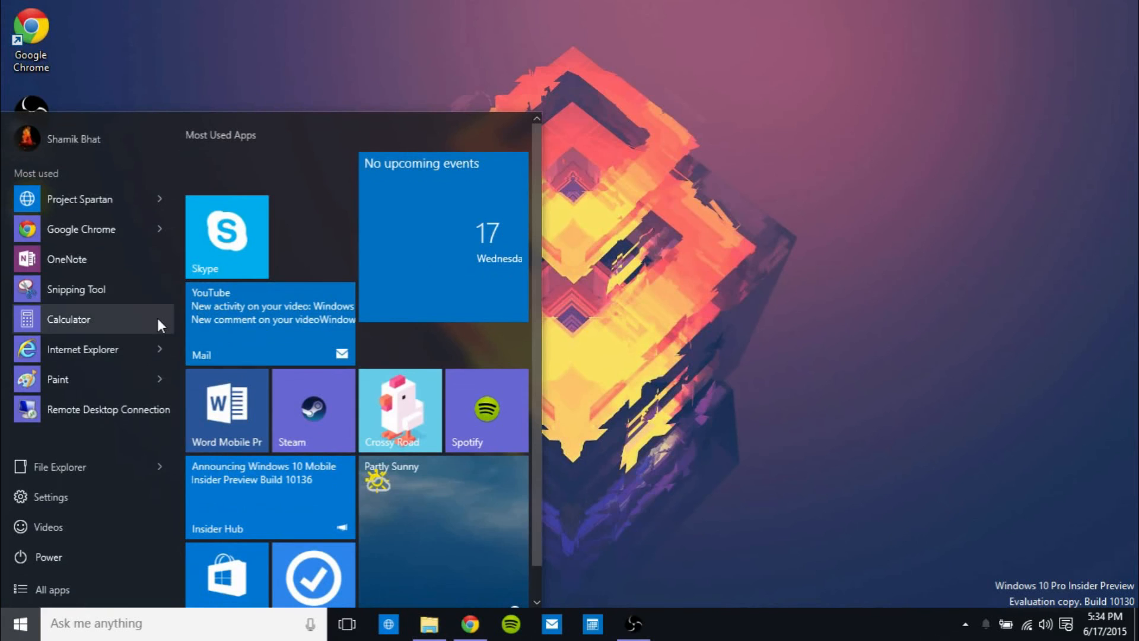
{"action": "mouse_move", "coordinate": [131, 392]}
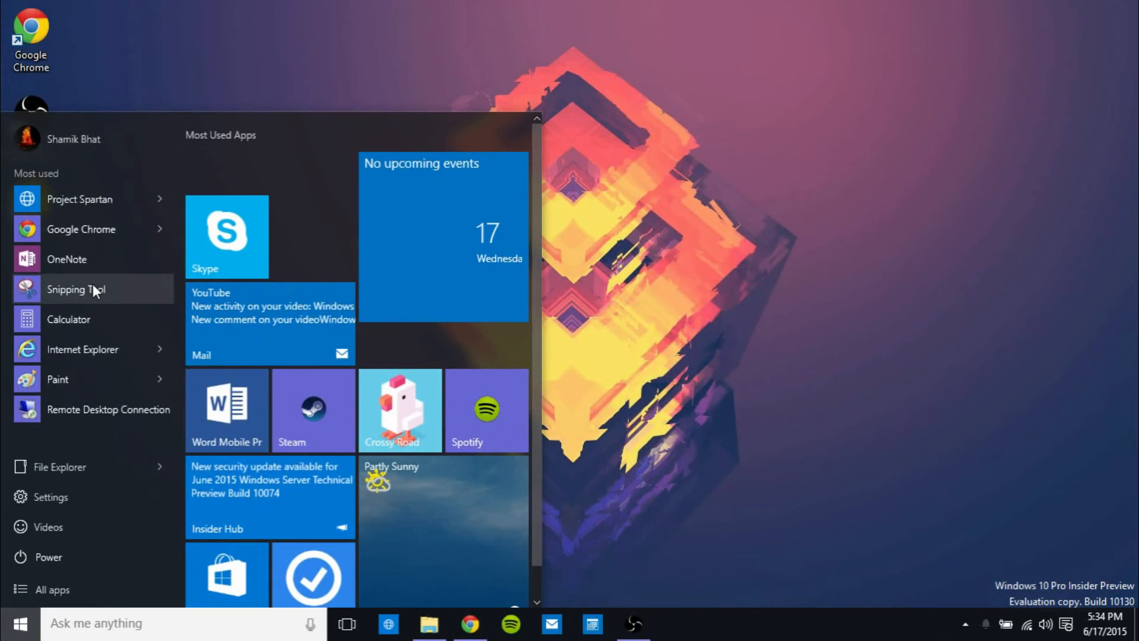
{"action": "right_click", "coordinate": [76, 289]}
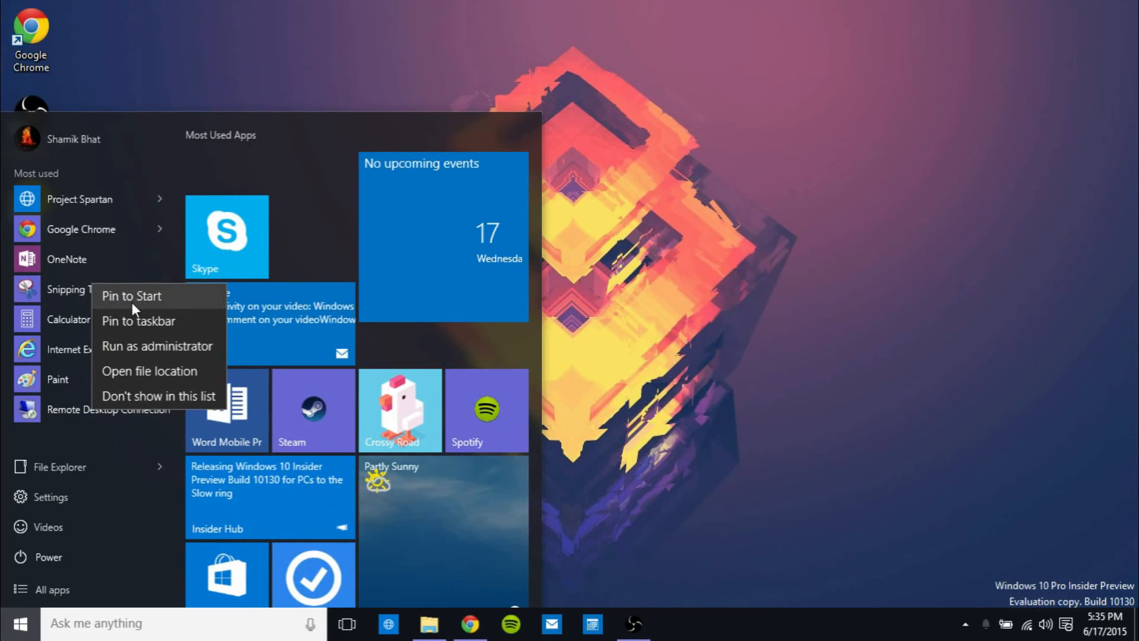
{"action": "mouse_move", "coordinate": [133, 326]}
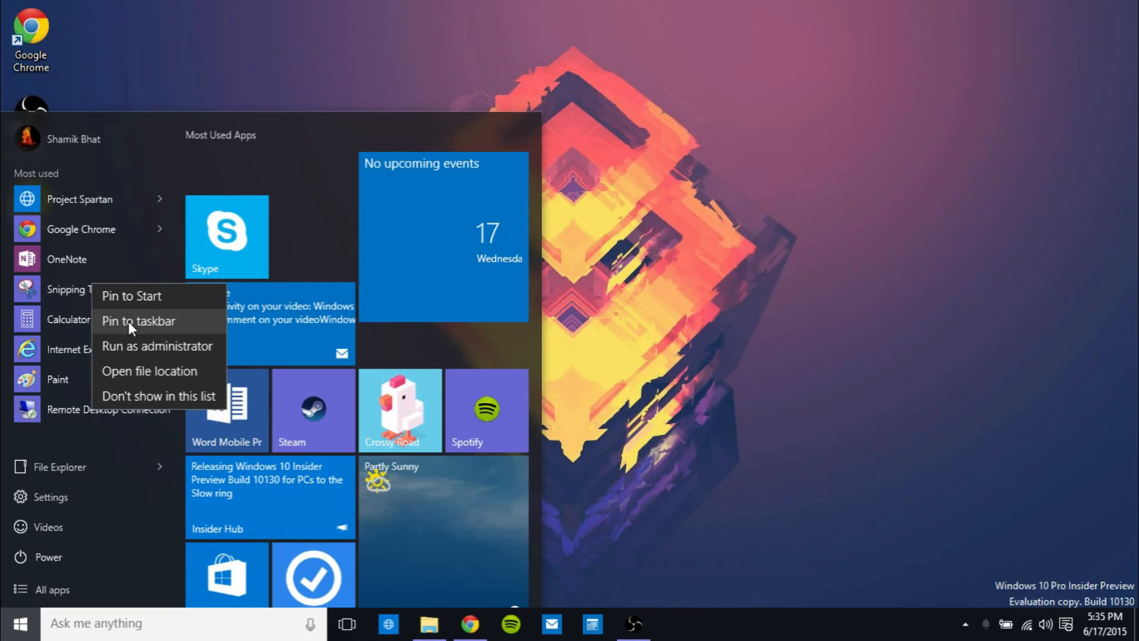
{"action": "mouse_move", "coordinate": [133, 434]}
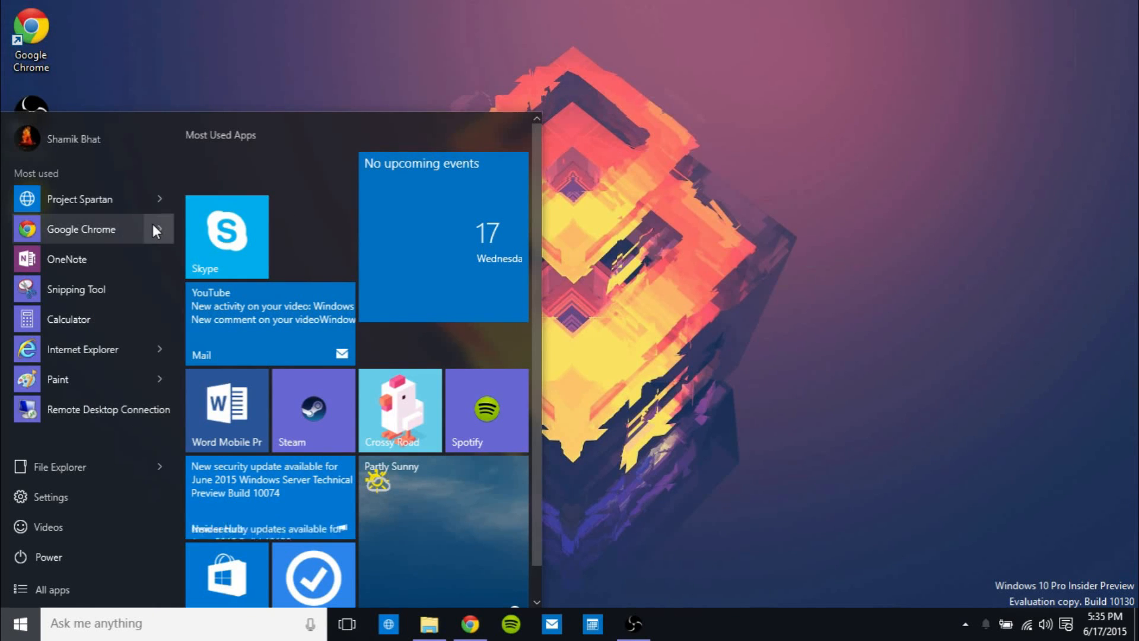
{"action": "mouse_move", "coordinate": [158, 229]}
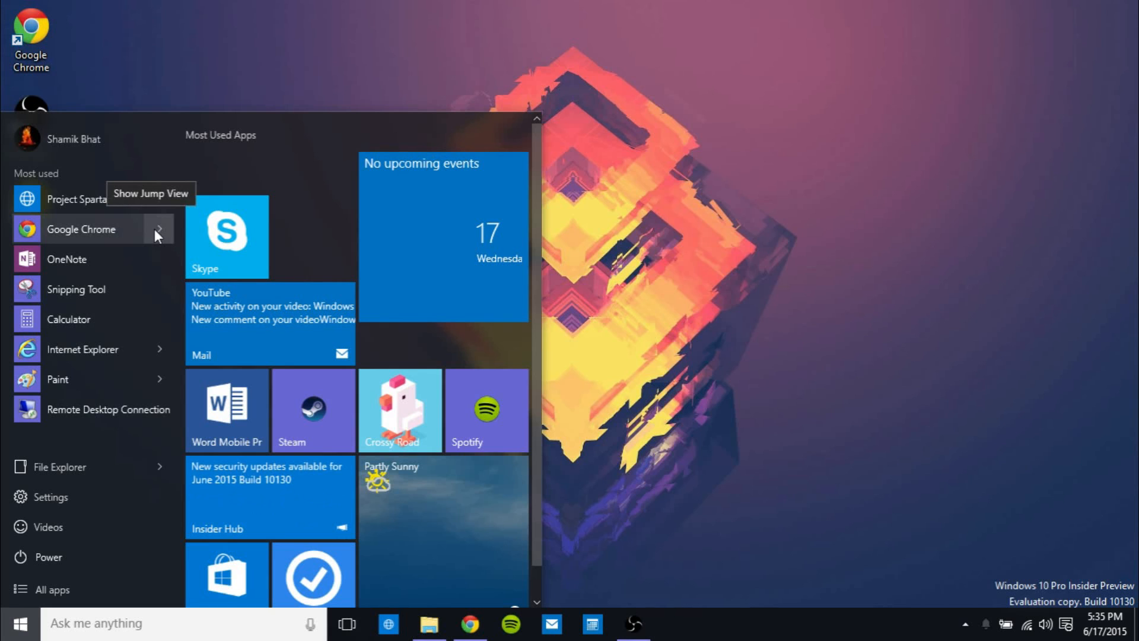
- Show Chrome's most visited sites and File Explorer's pinned and recent locations
{"action": "left_click", "coordinate": [159, 229]}
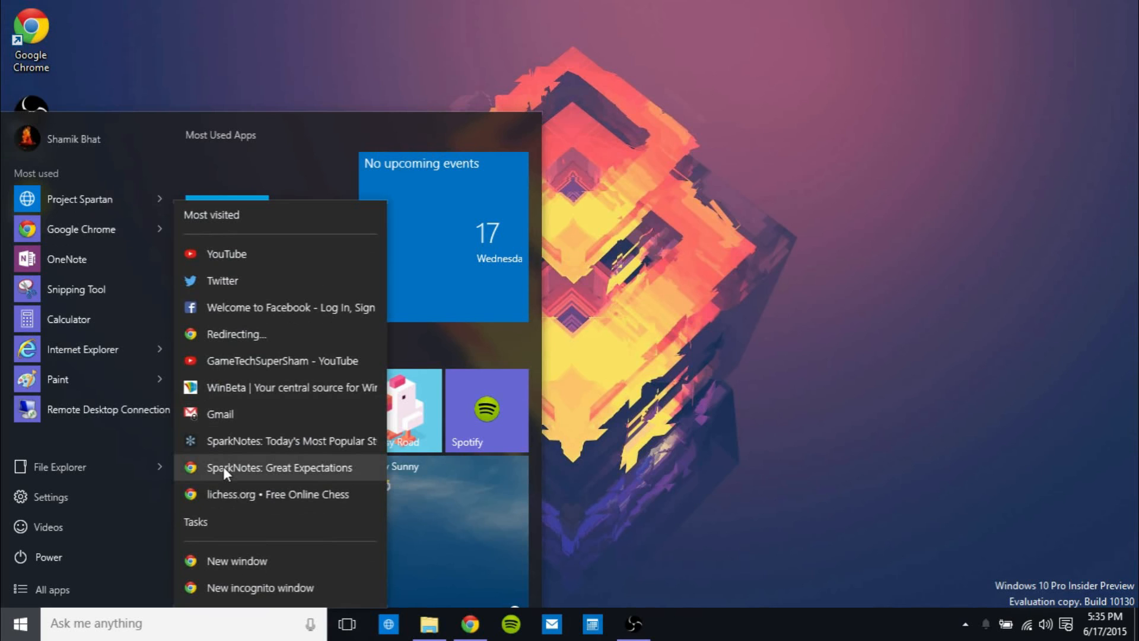
{"action": "mouse_move", "coordinate": [261, 334]}
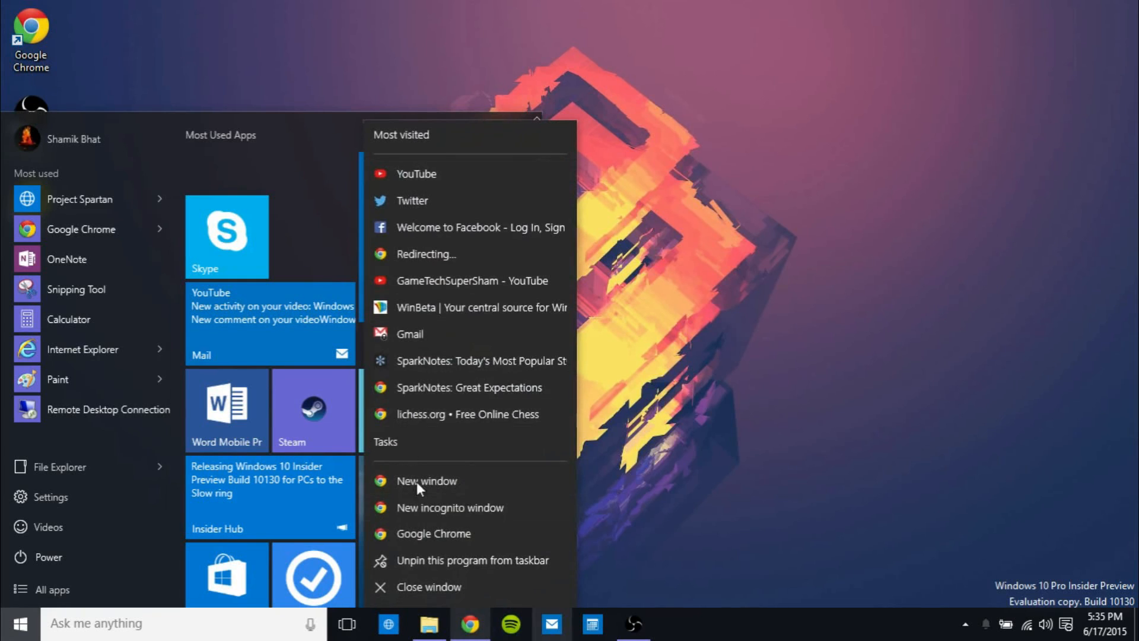
{"action": "left_click", "coordinate": [428, 623]}
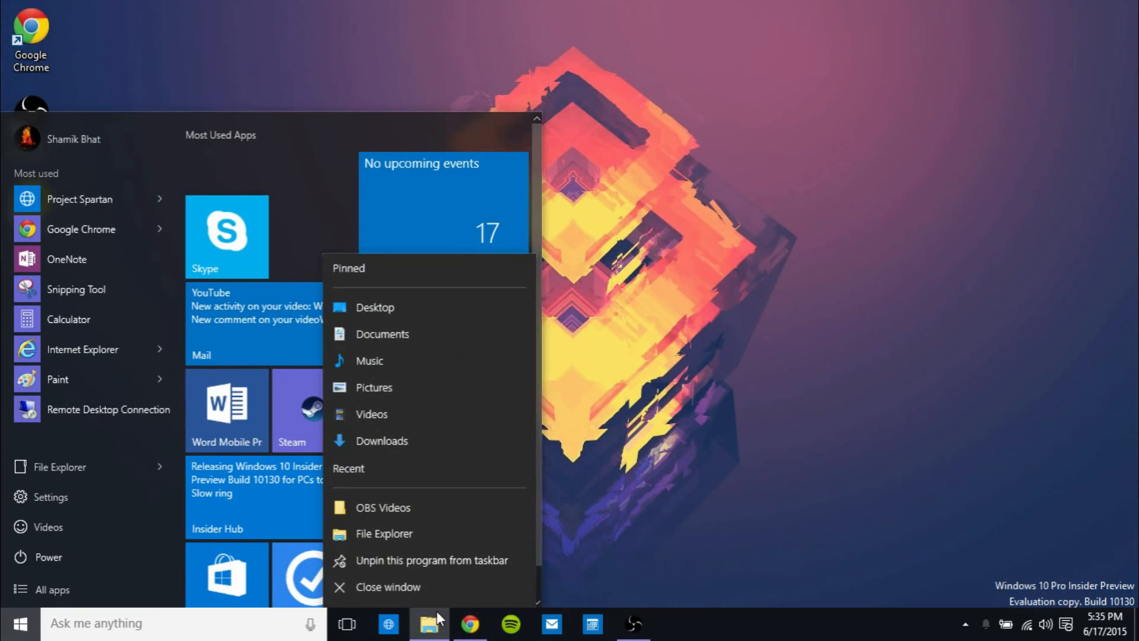
{"action": "mouse_move", "coordinate": [418, 560]}
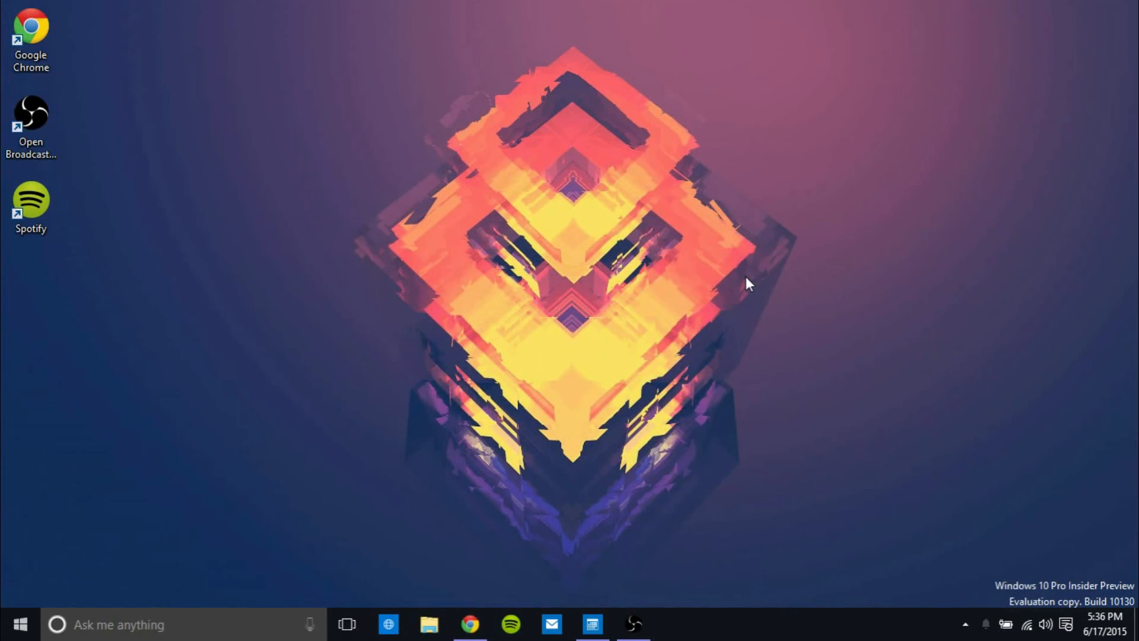
{"action": "mouse_move", "coordinate": [6, 496]}
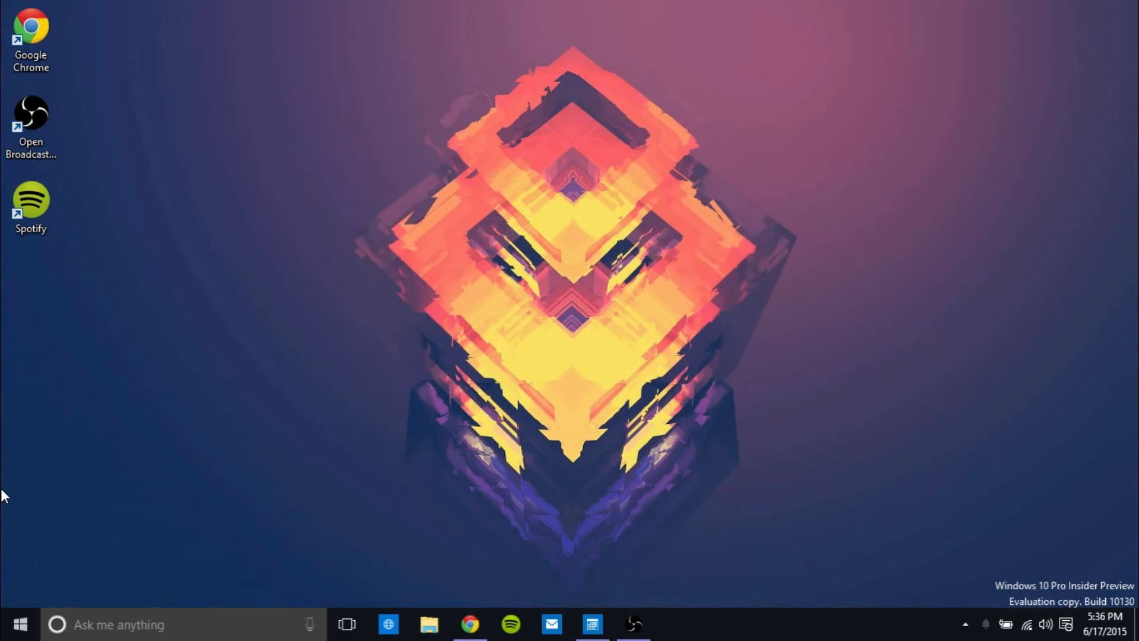
- Reopen the Start menu and pick up the Mail tile to move it
{"action": "left_click", "coordinate": [20, 624]}
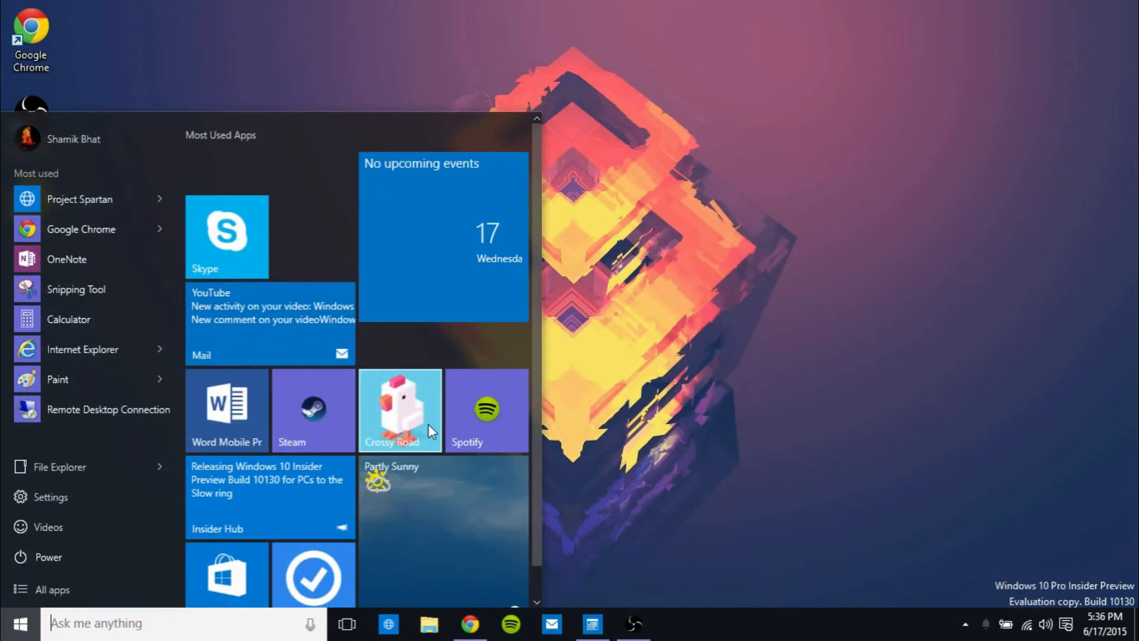
{"action": "mouse_move", "coordinate": [399, 411]}
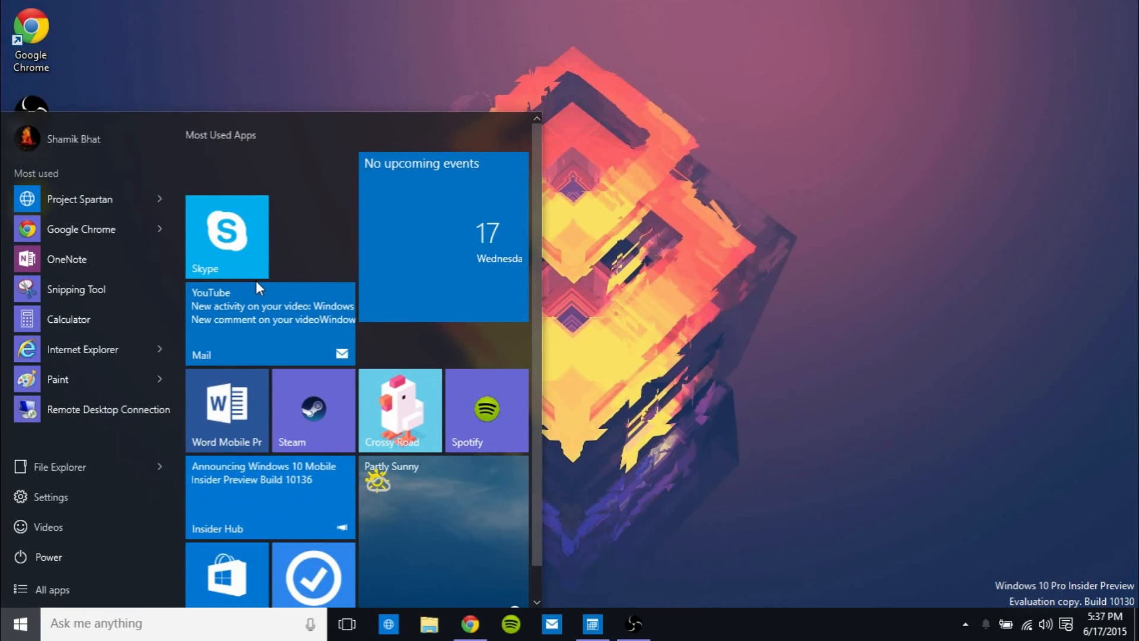
{"action": "left_click", "coordinate": [311, 623]}
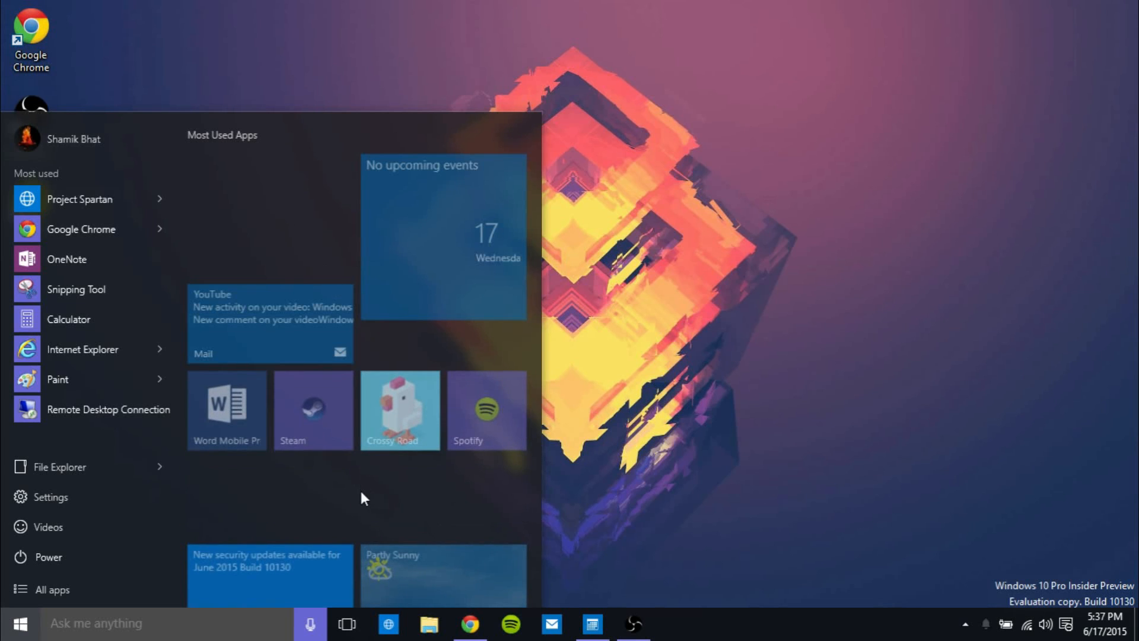
{"action": "mouse_move", "coordinate": [333, 485]}
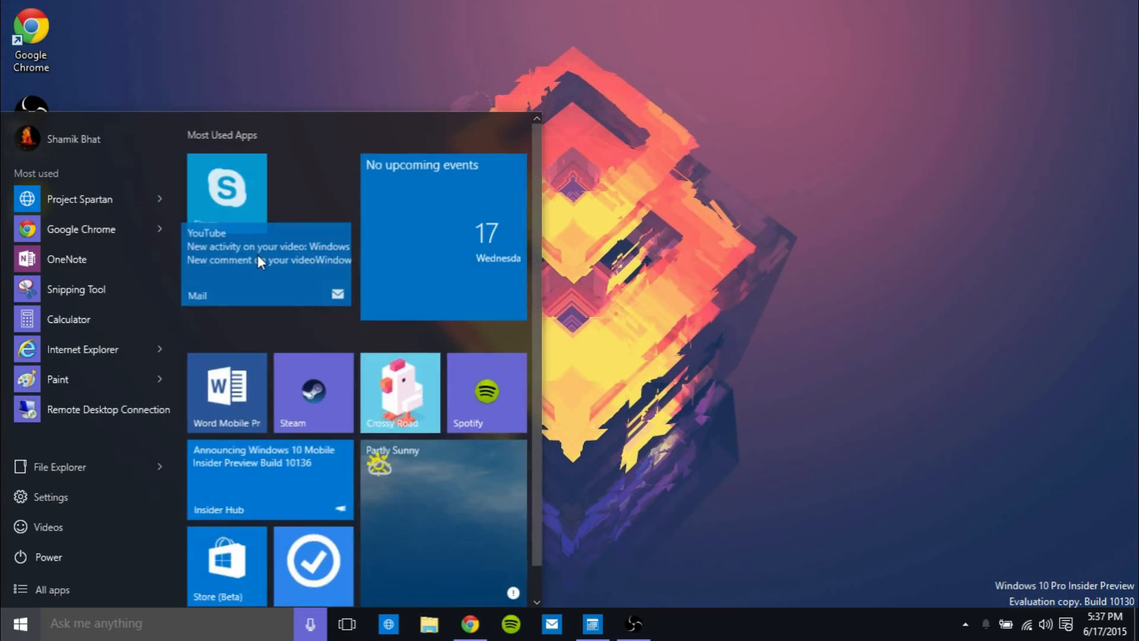
- Scroll the Start tiles to check Spotify and Steam now lead above Skype
{"action": "scroll", "scroll_direction": "up", "scroll_amount": 3}
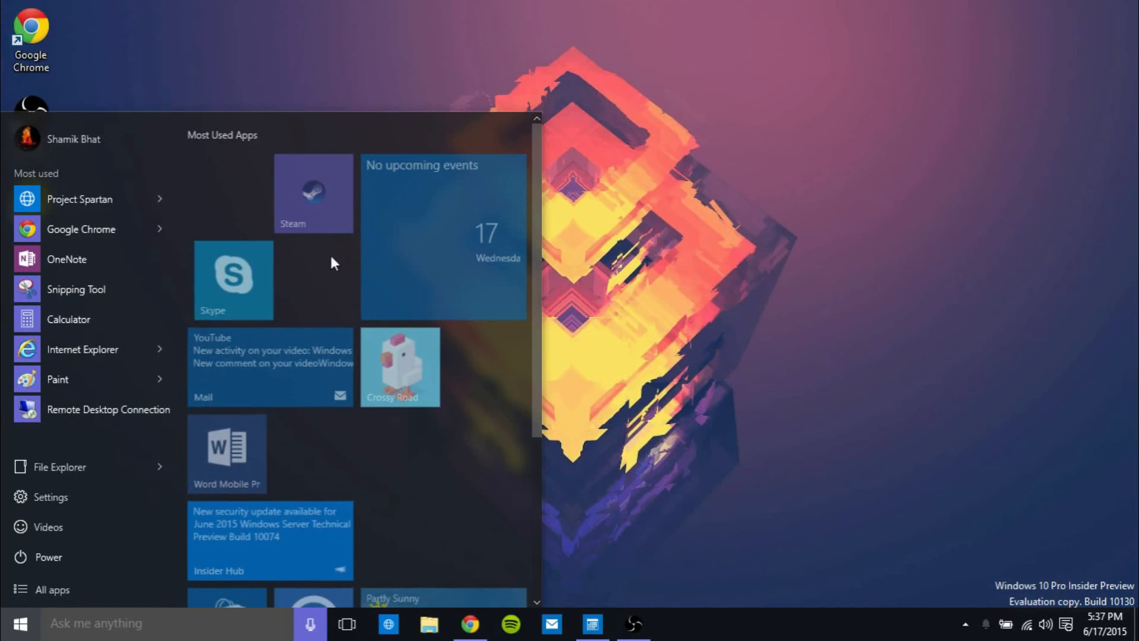
{"action": "scroll", "scroll_direction": "down", "scroll_amount": 3}
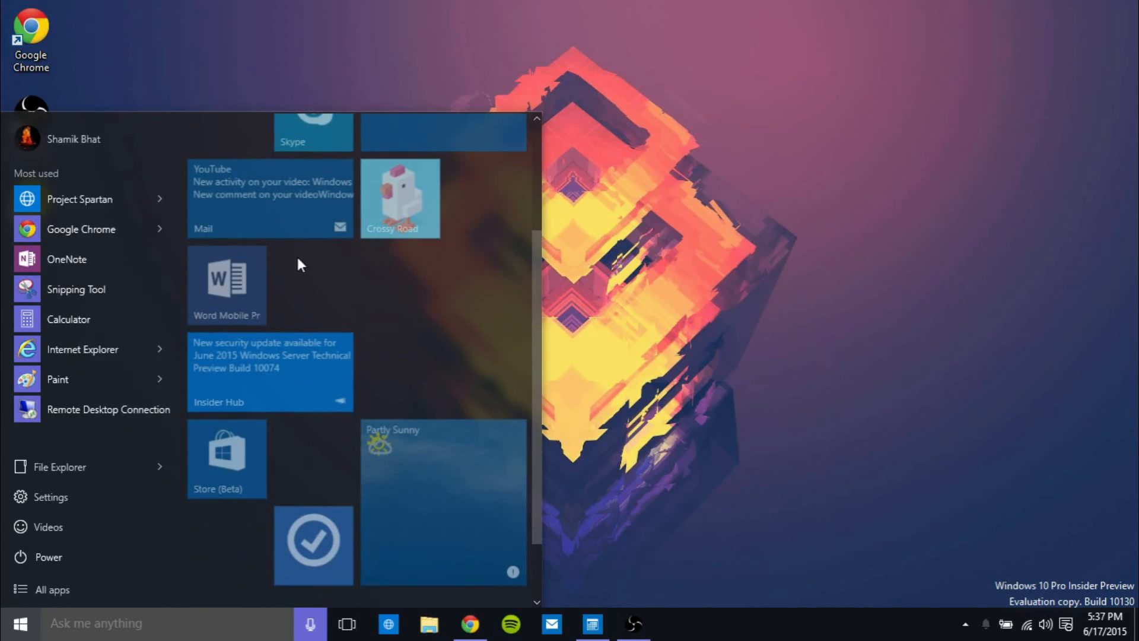
{"action": "scroll", "scroll_direction": "down", "scroll_amount": 3}
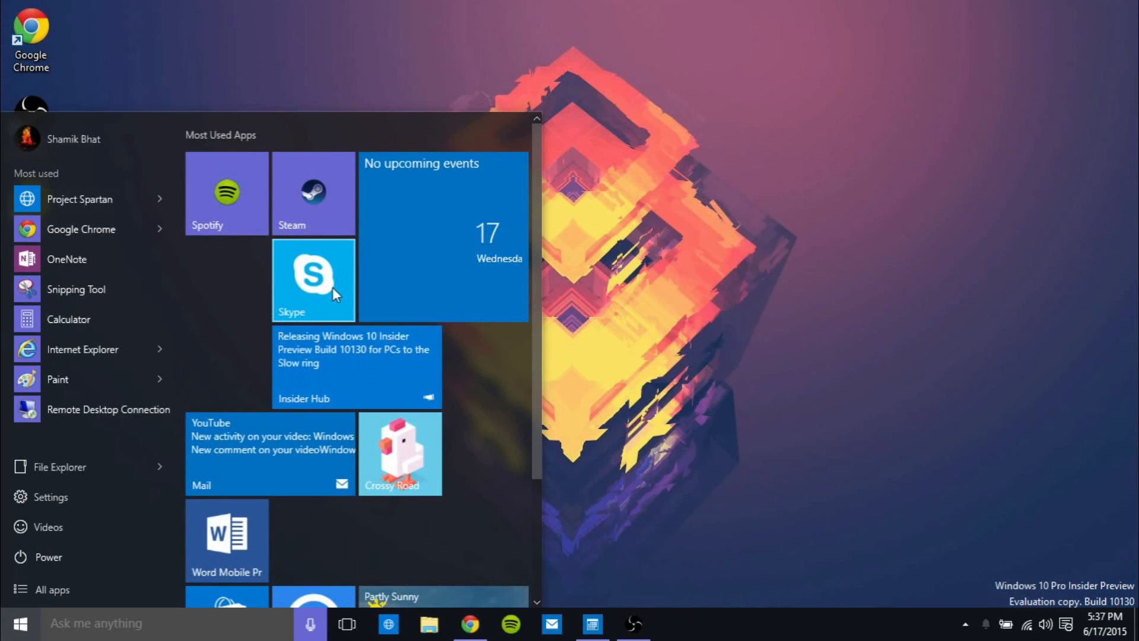
{"action": "mouse_move", "coordinate": [432, 359]}
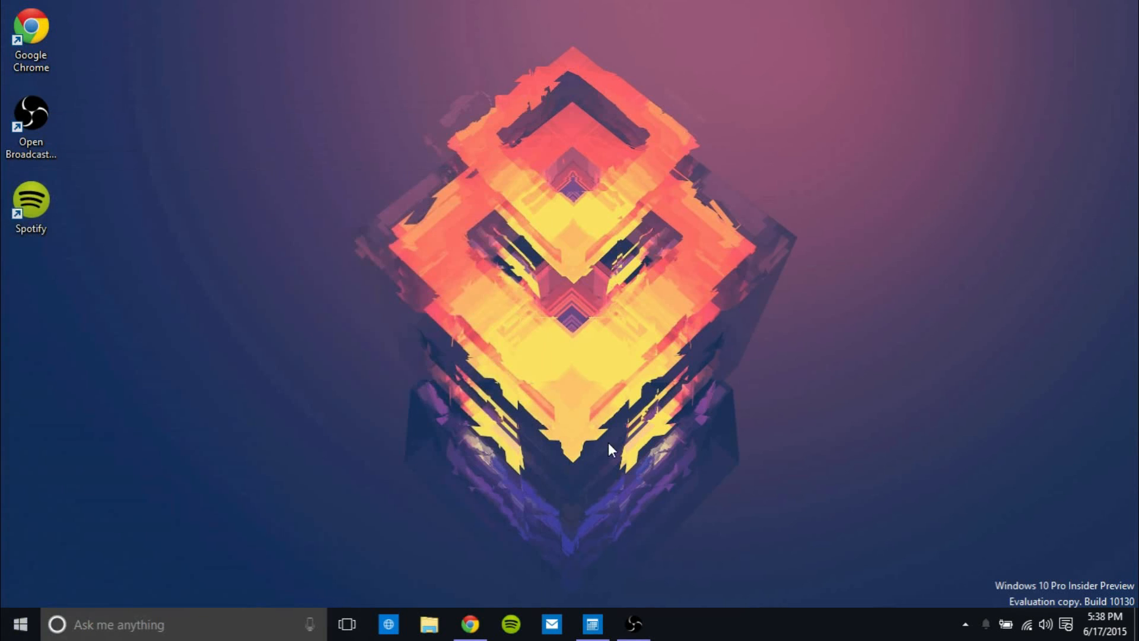
{"action": "mouse_move", "coordinate": [660, 343]}
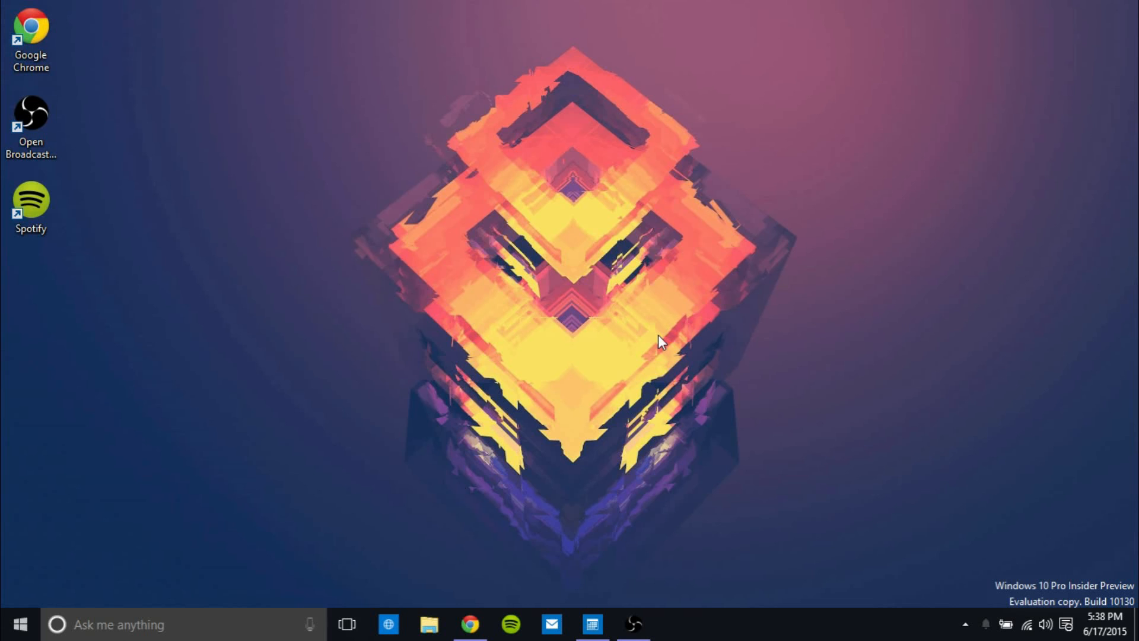
{"action": "left_click", "coordinate": [428, 624]}
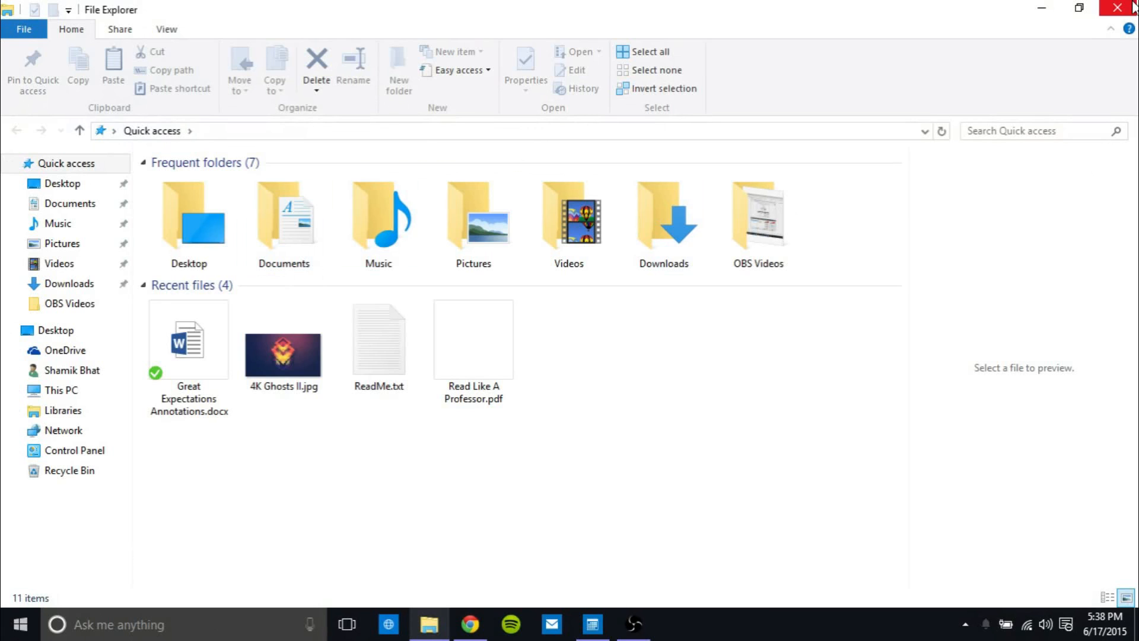
{"action": "left_click", "coordinate": [18, 624]}
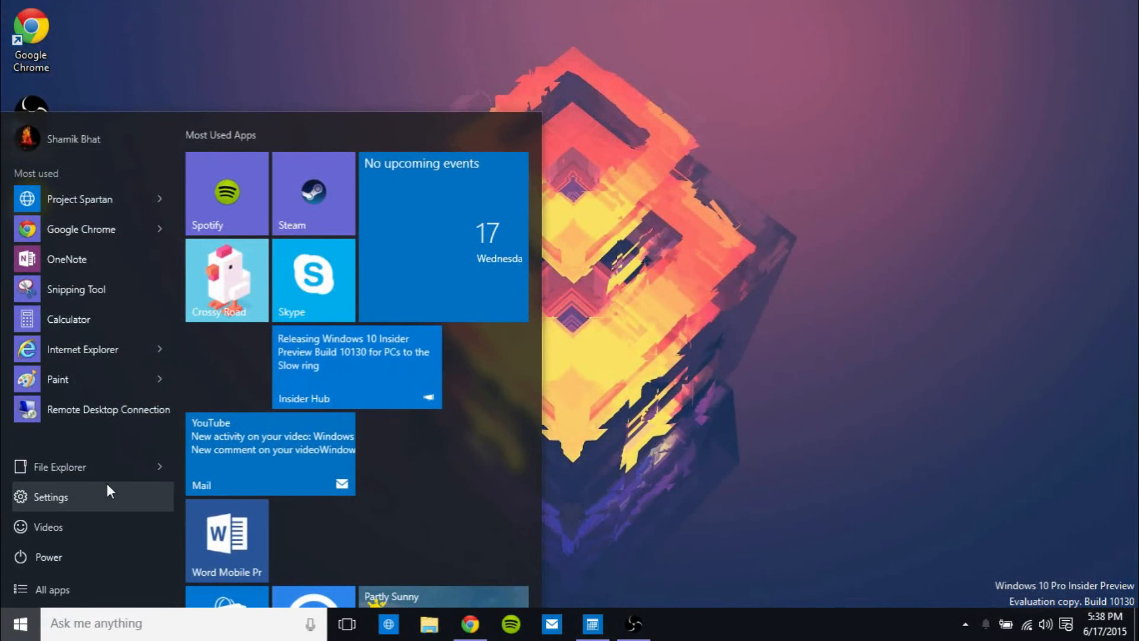
{"action": "mouse_move", "coordinate": [69, 428]}
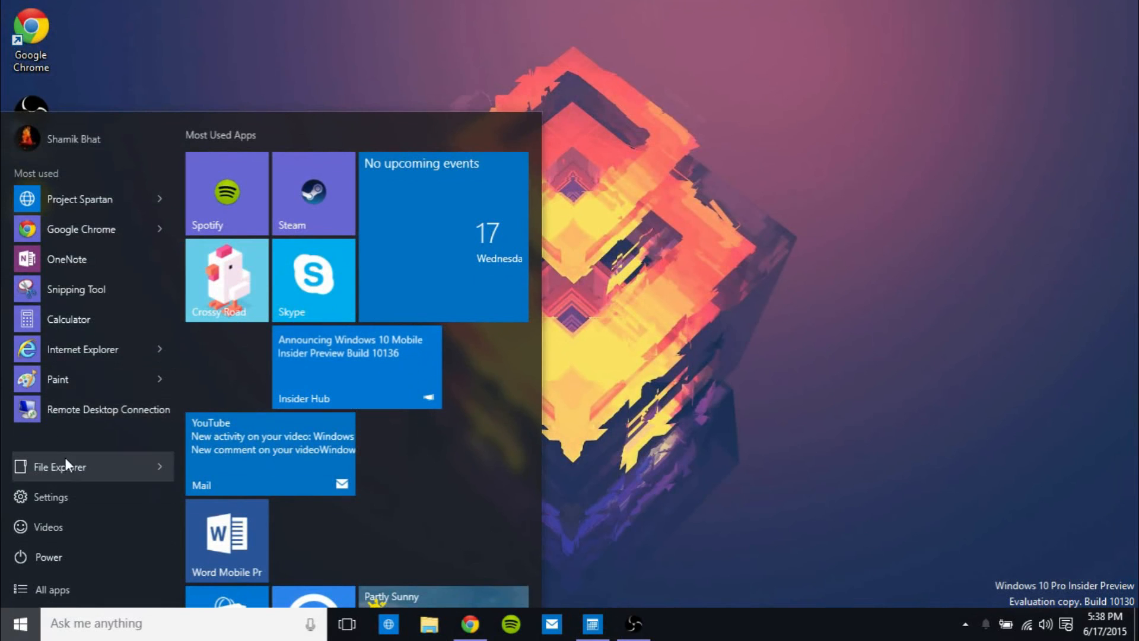
- Show All apps and scroll through the alphabetical app list
{"action": "left_click", "coordinate": [51, 589]}
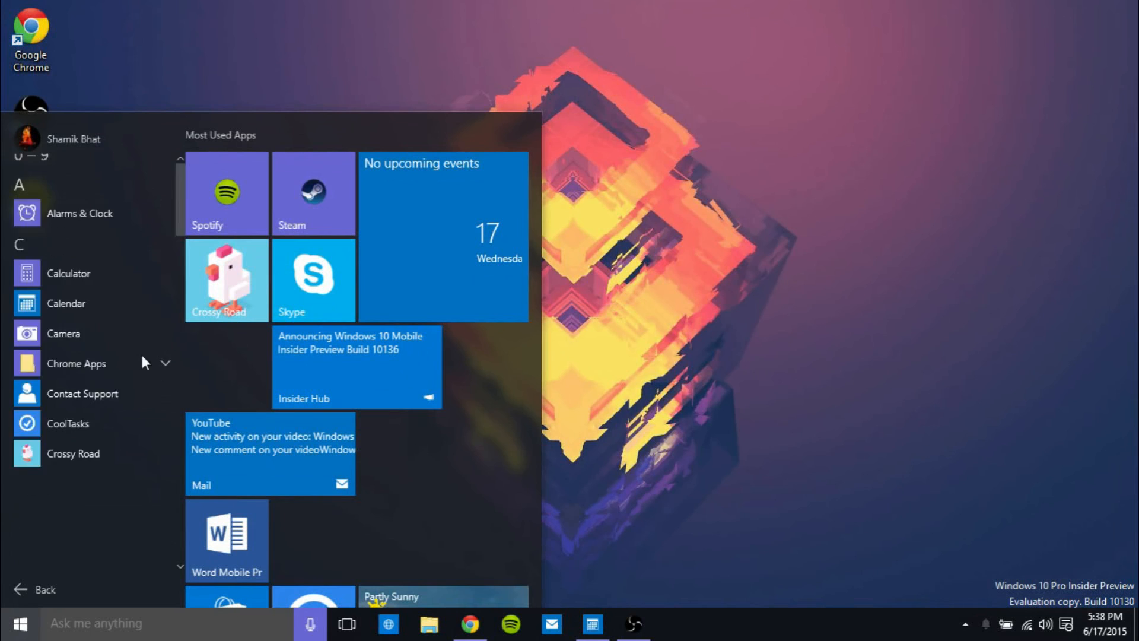
{"action": "scroll", "scroll_direction": "down", "scroll_amount": 3}
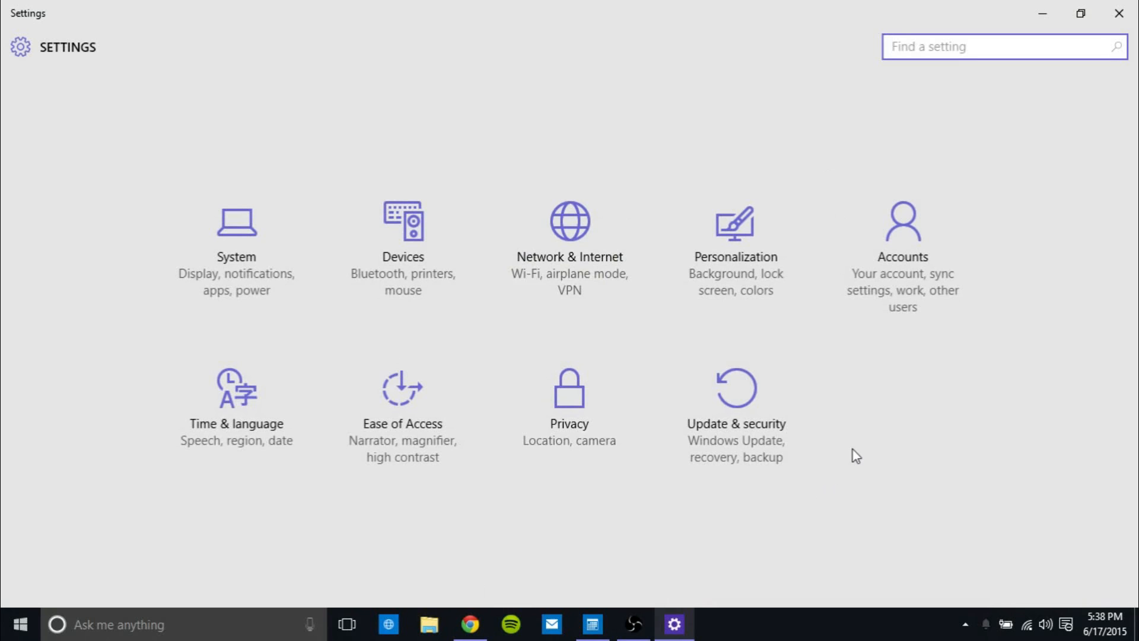
{"action": "mouse_move", "coordinate": [446, 618]}
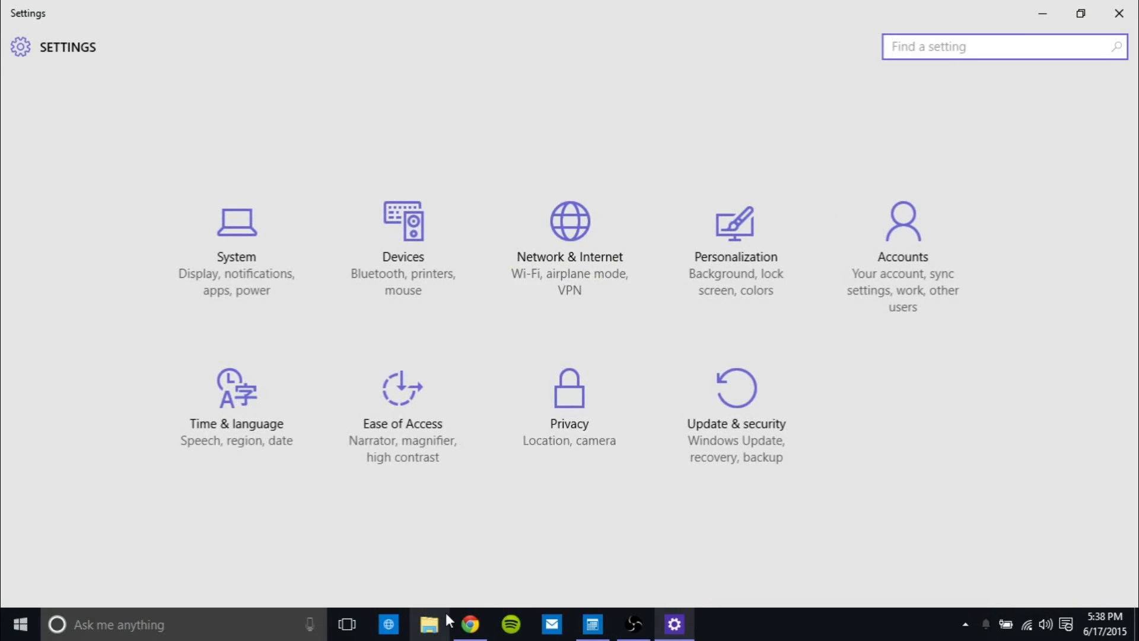
- Bring up File Explorer from the taskbar and close its window
{"action": "left_click", "coordinate": [429, 624]}
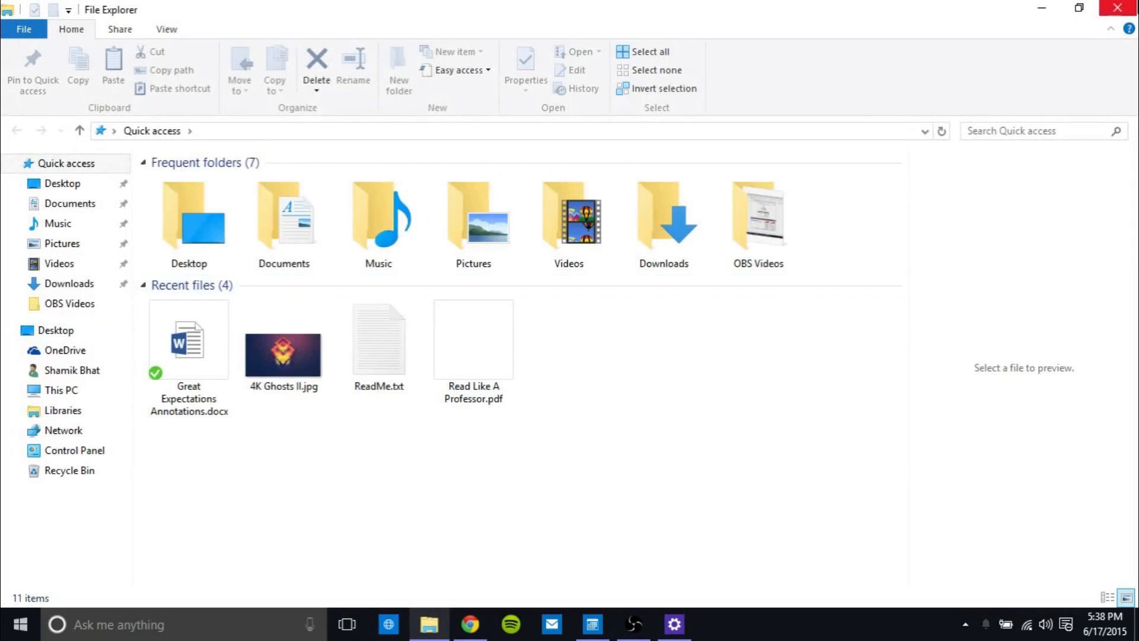
{"action": "left_click", "coordinate": [673, 631]}
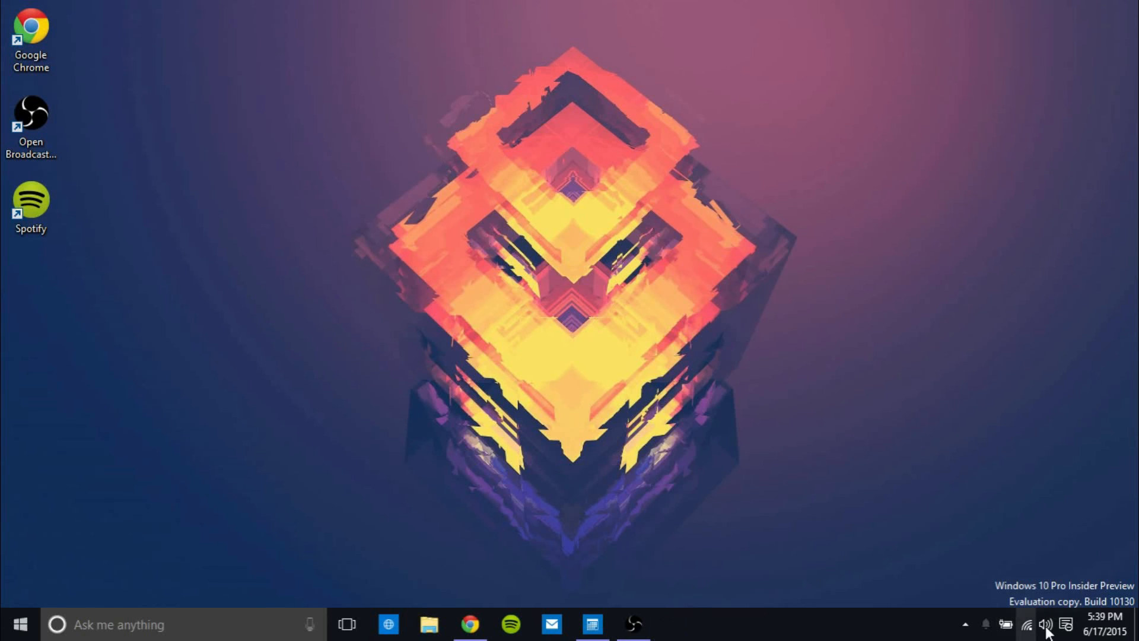
{"action": "mouse_move", "coordinate": [593, 624]}
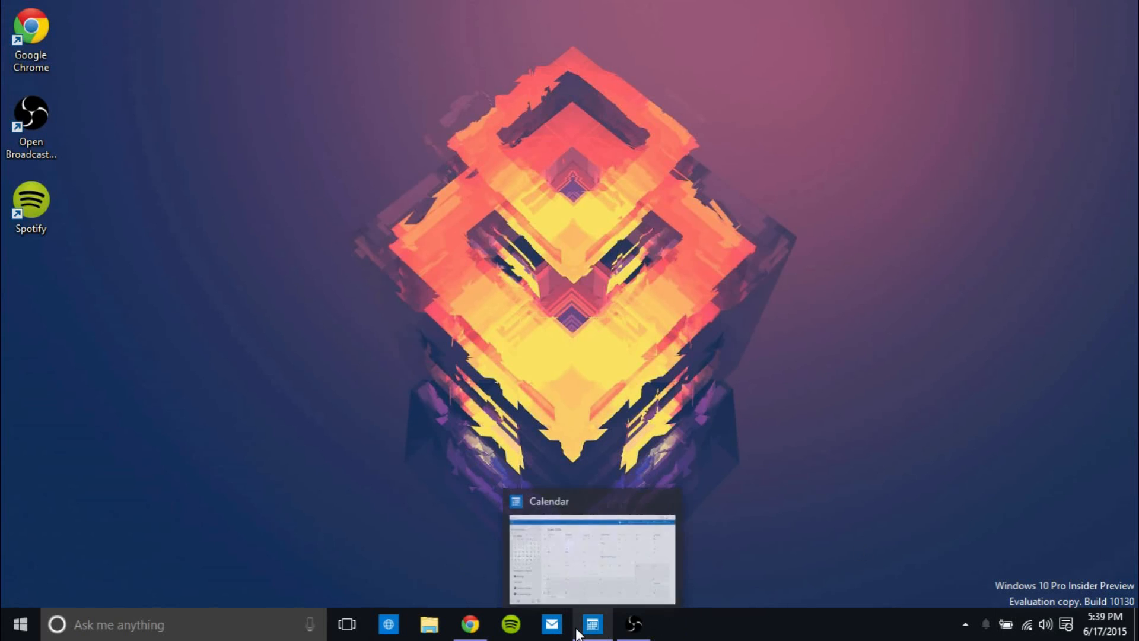
{"action": "left_click", "coordinate": [592, 624]}
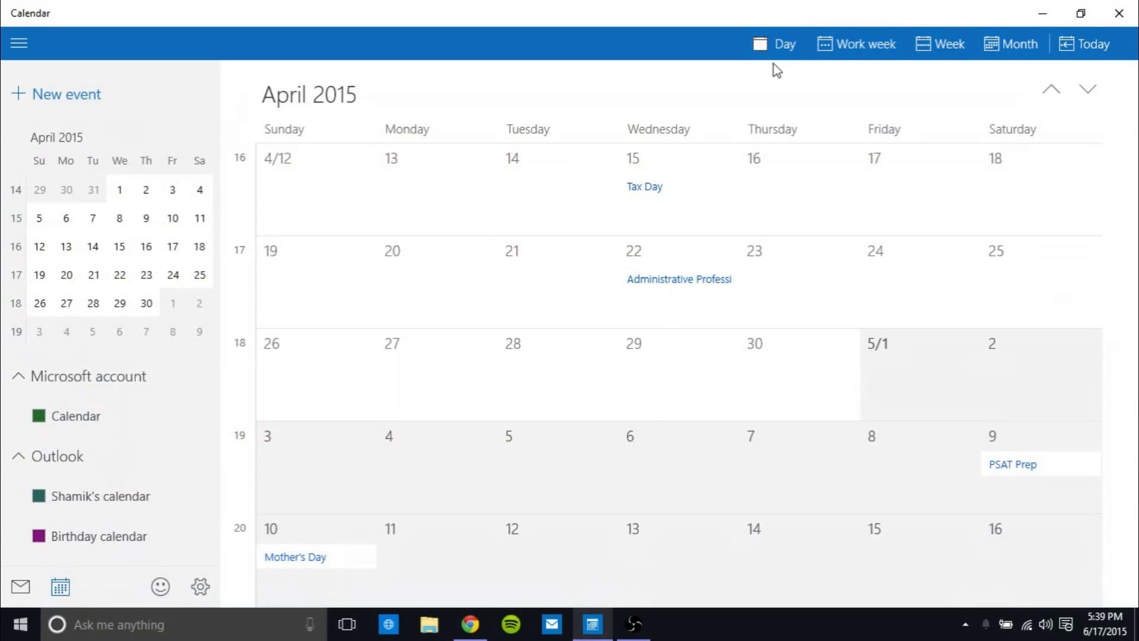
{"action": "mouse_move", "coordinate": [913, 123]}
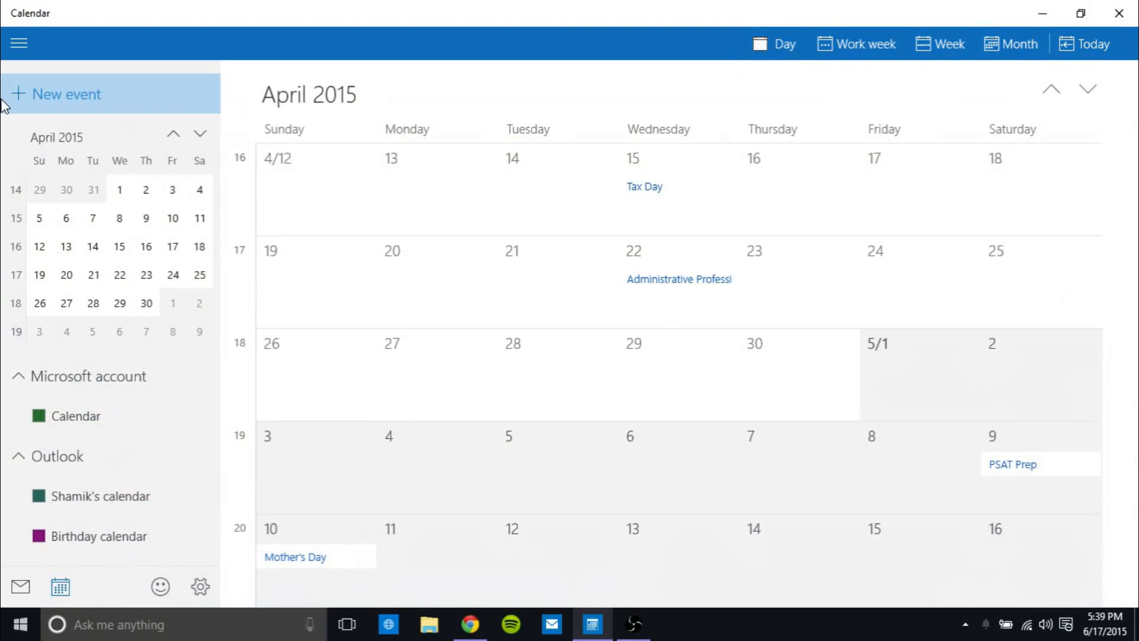
{"action": "mouse_move", "coordinate": [1020, 139]}
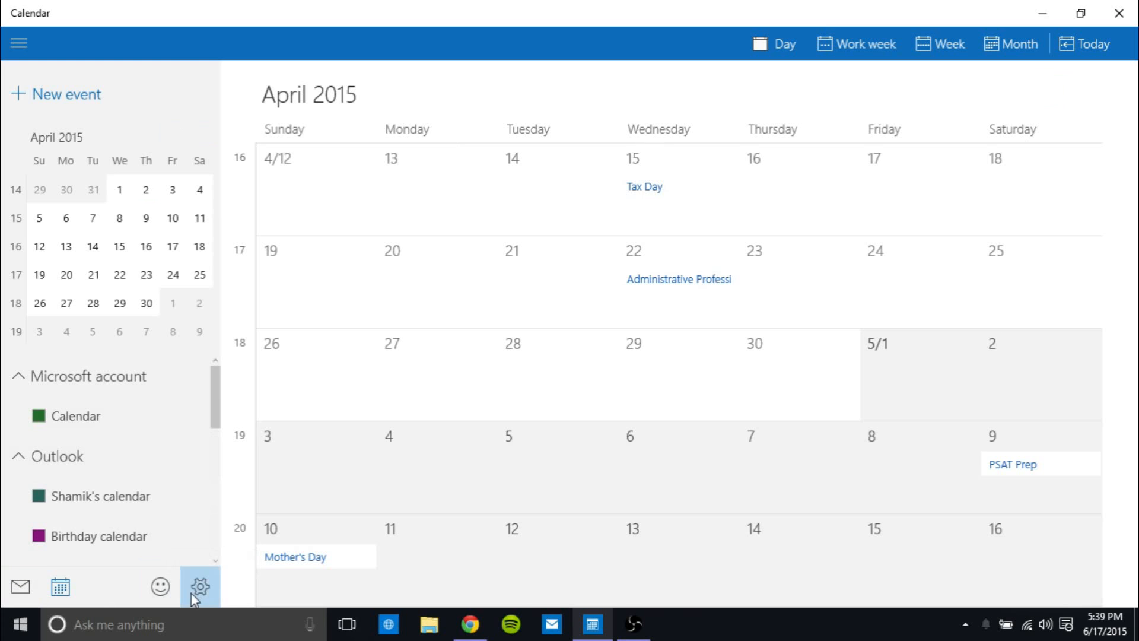
{"action": "left_click", "coordinate": [16, 623]}
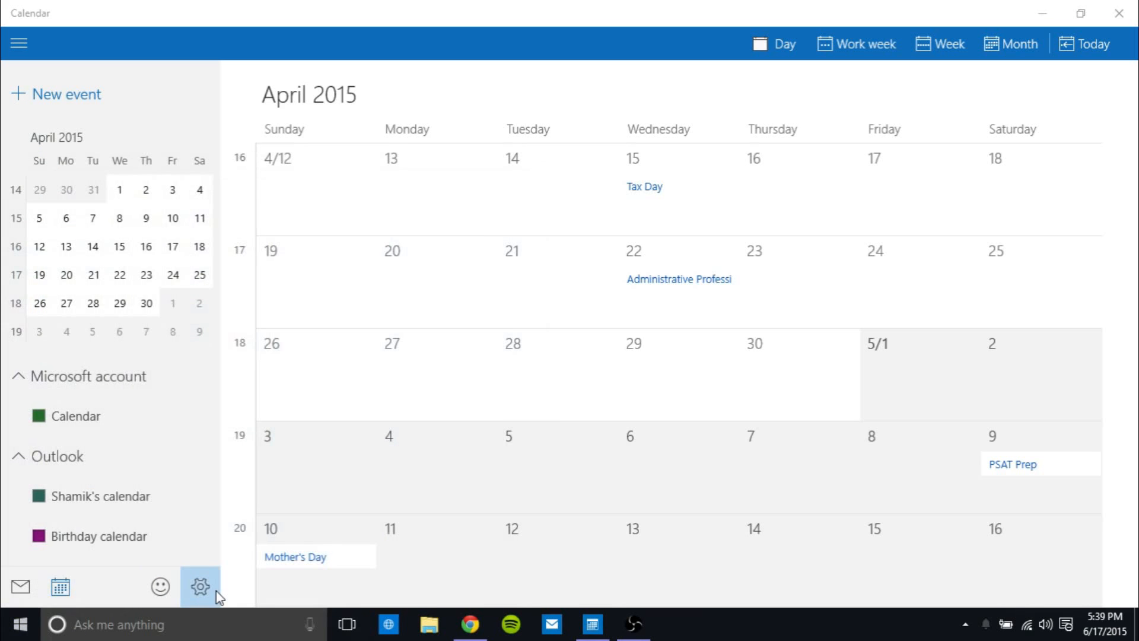
{"action": "left_click", "coordinate": [200, 587]}
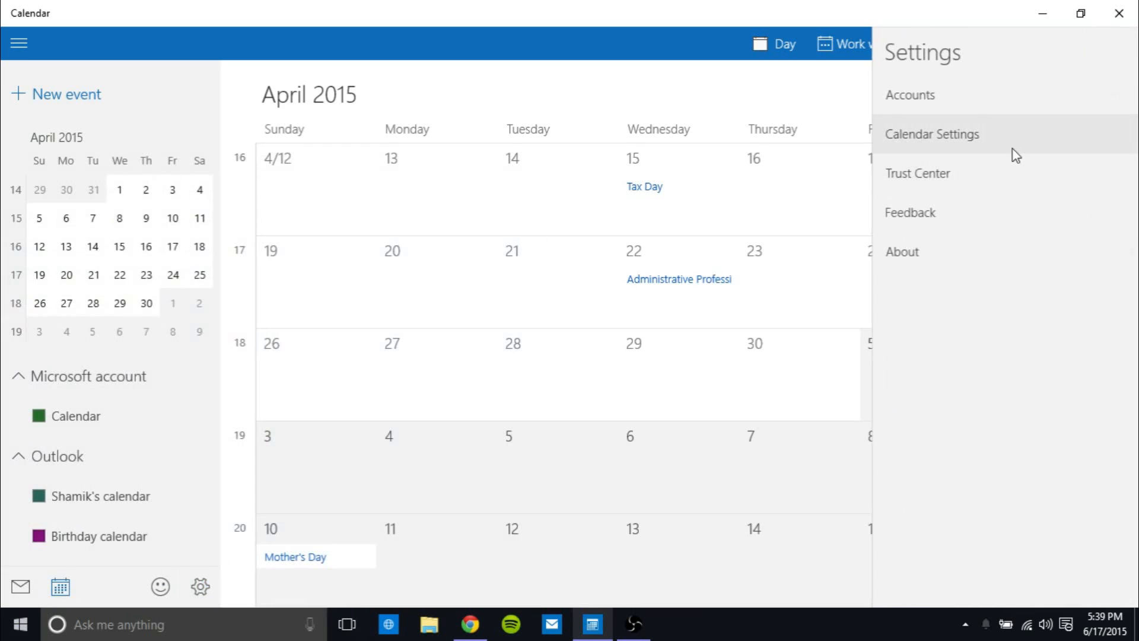
{"action": "mouse_move", "coordinate": [937, 112]}
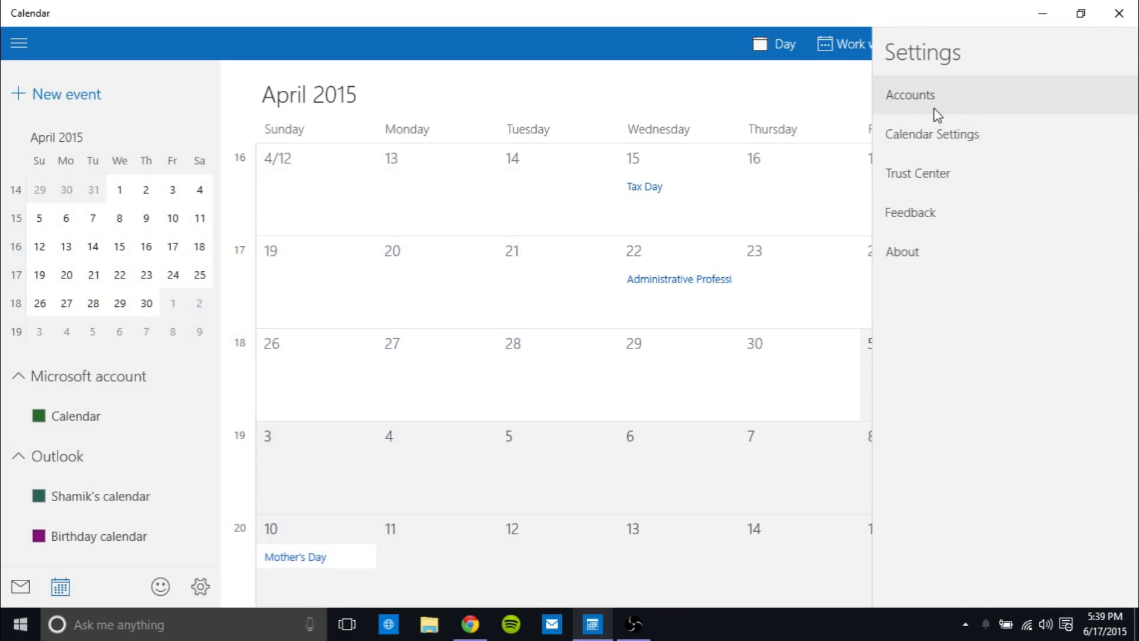
{"action": "mouse_move", "coordinate": [937, 140]}
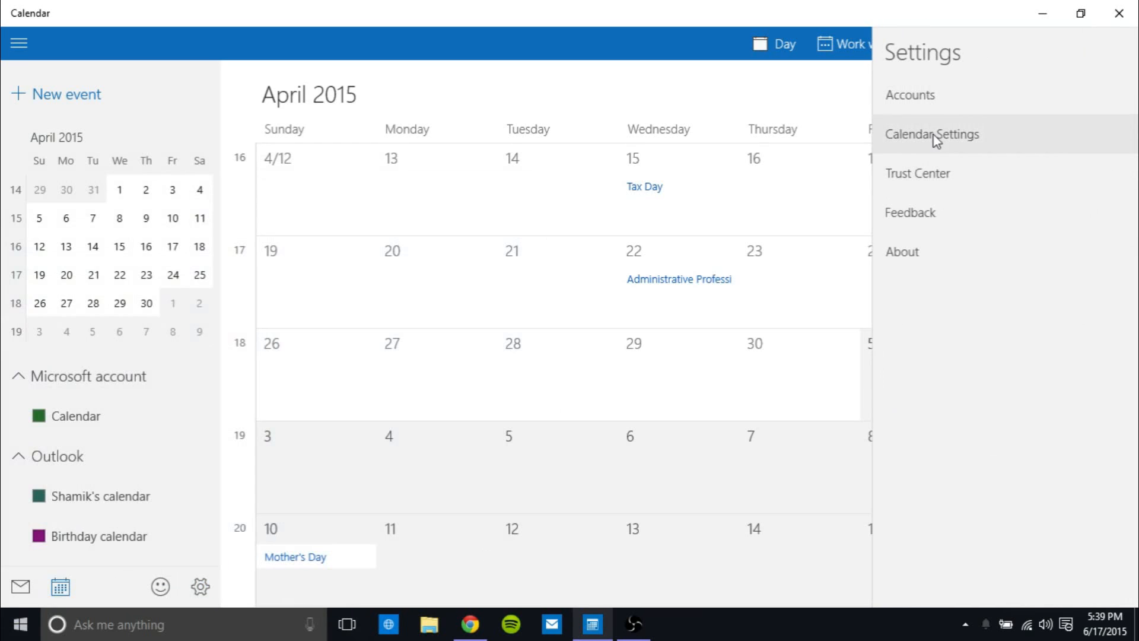
{"action": "left_click", "coordinate": [932, 133]}
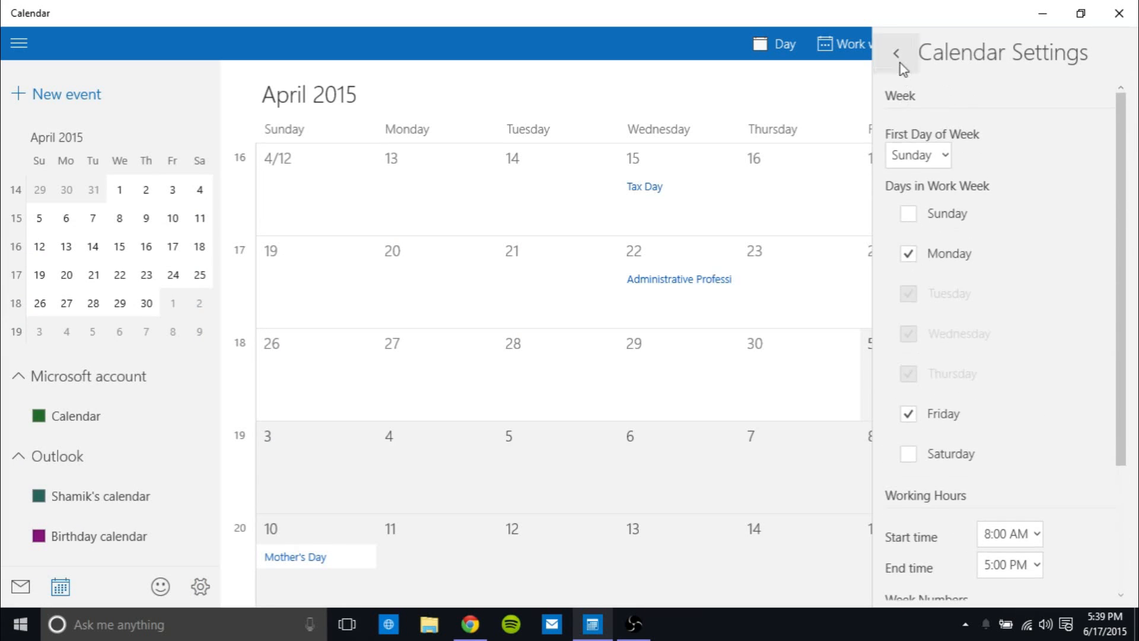
{"action": "left_click", "coordinate": [896, 53]}
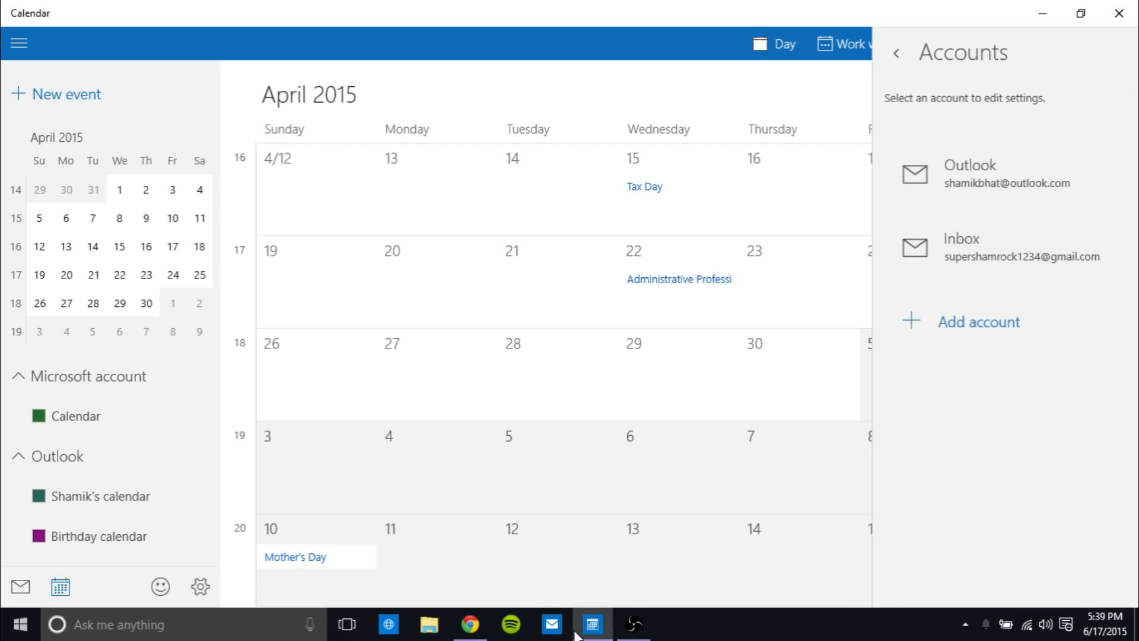
{"action": "mouse_move", "coordinate": [755, 545]}
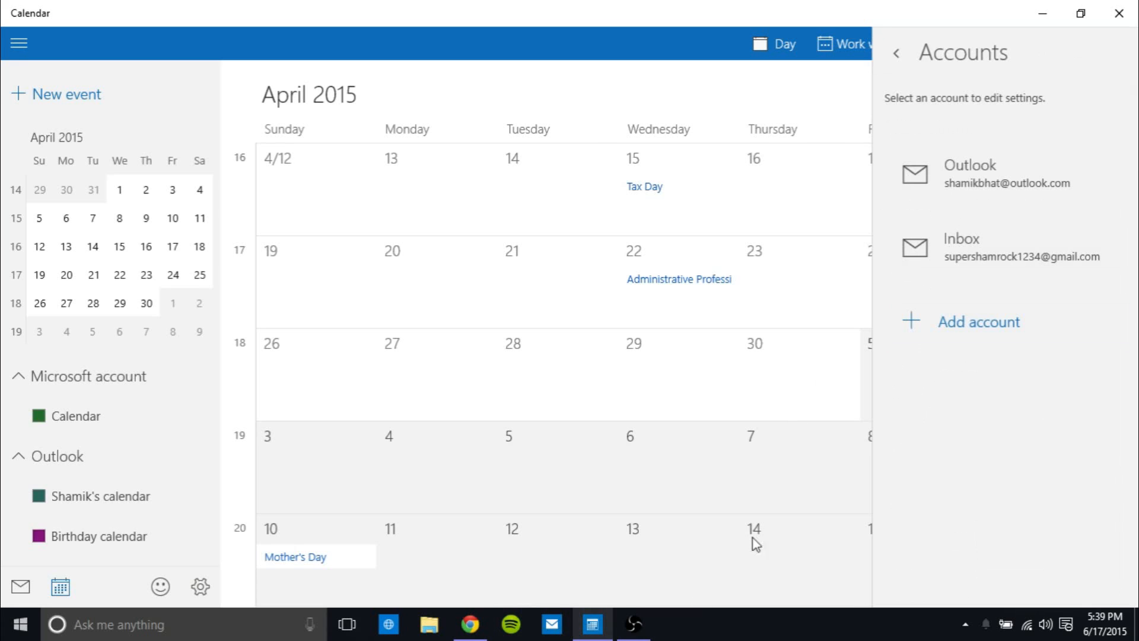
{"action": "mouse_move", "coordinate": [780, 7]}
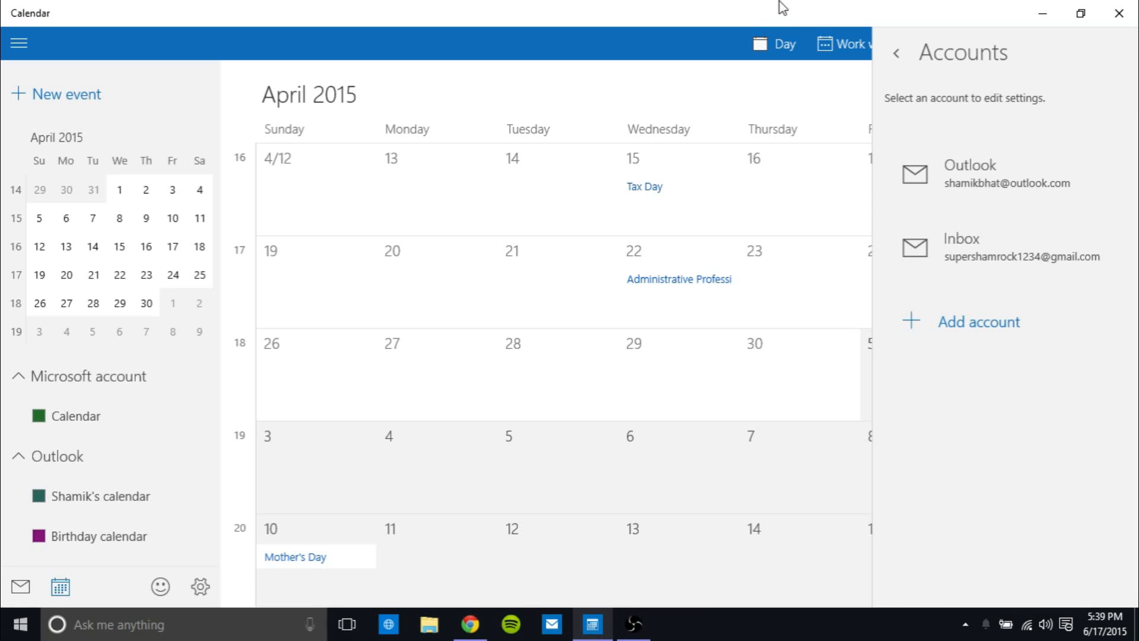
{"action": "left_click", "coordinate": [896, 52]}
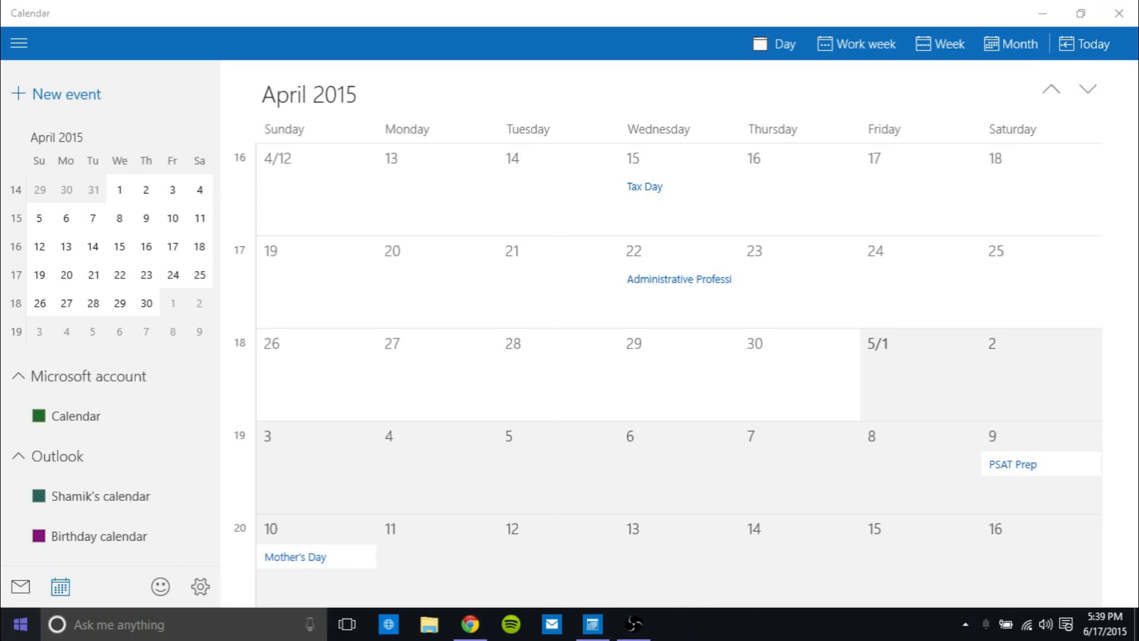
- Bring up OneNote's Video Ideas page of Windows 10 bugs, then close OneNote
{"action": "left_click", "coordinate": [18, 623]}
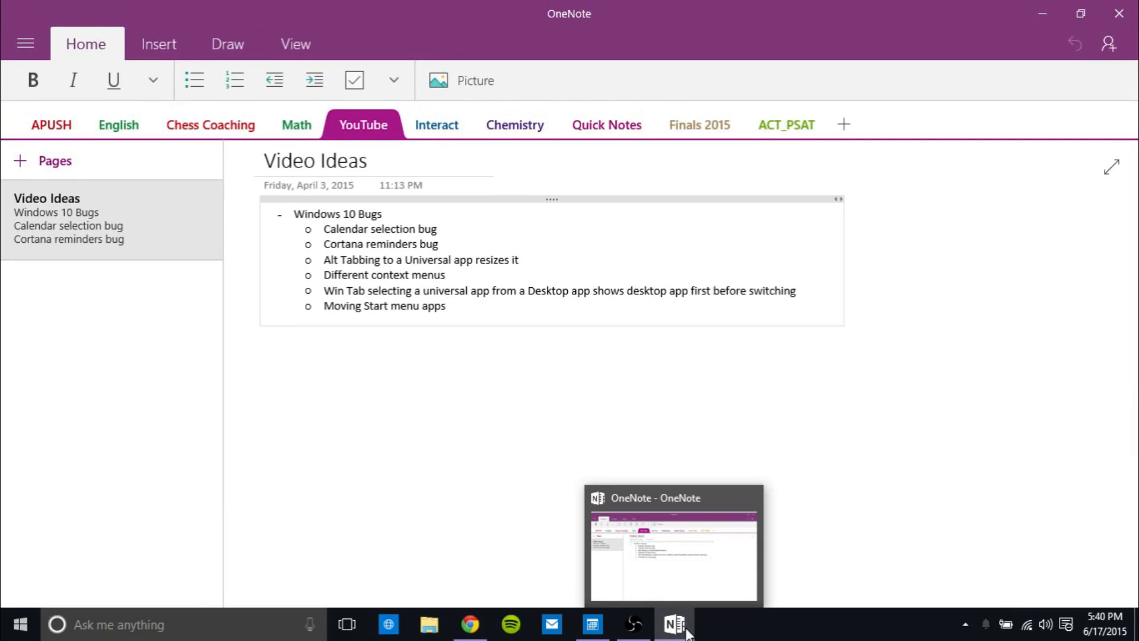
{"action": "left_click", "coordinate": [446, 305]}
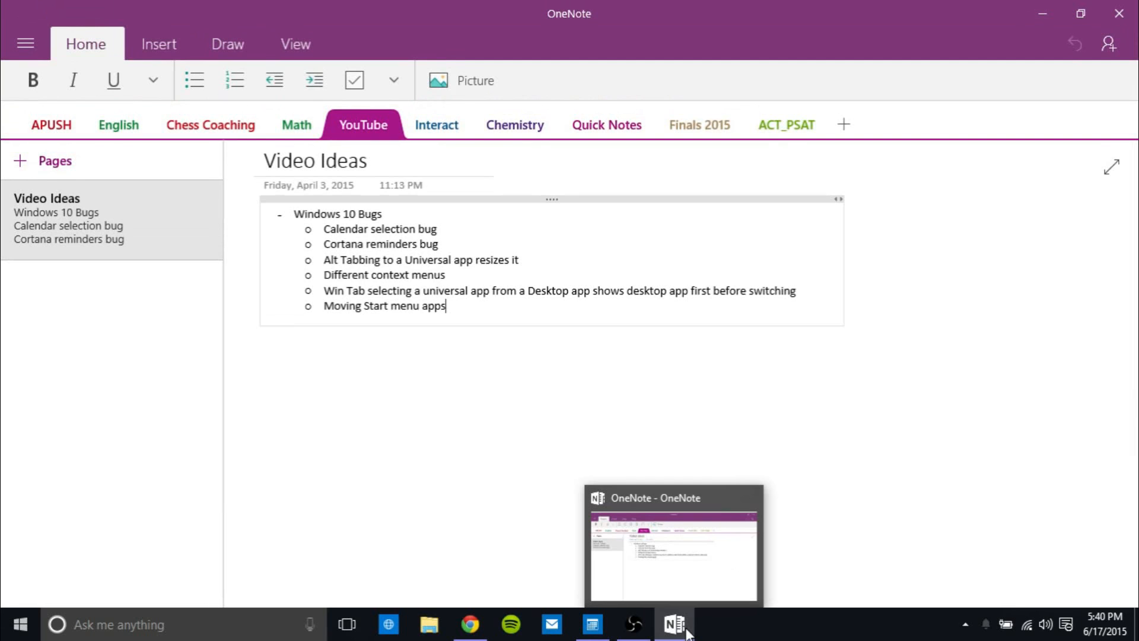
{"action": "left_click", "coordinate": [20, 624]}
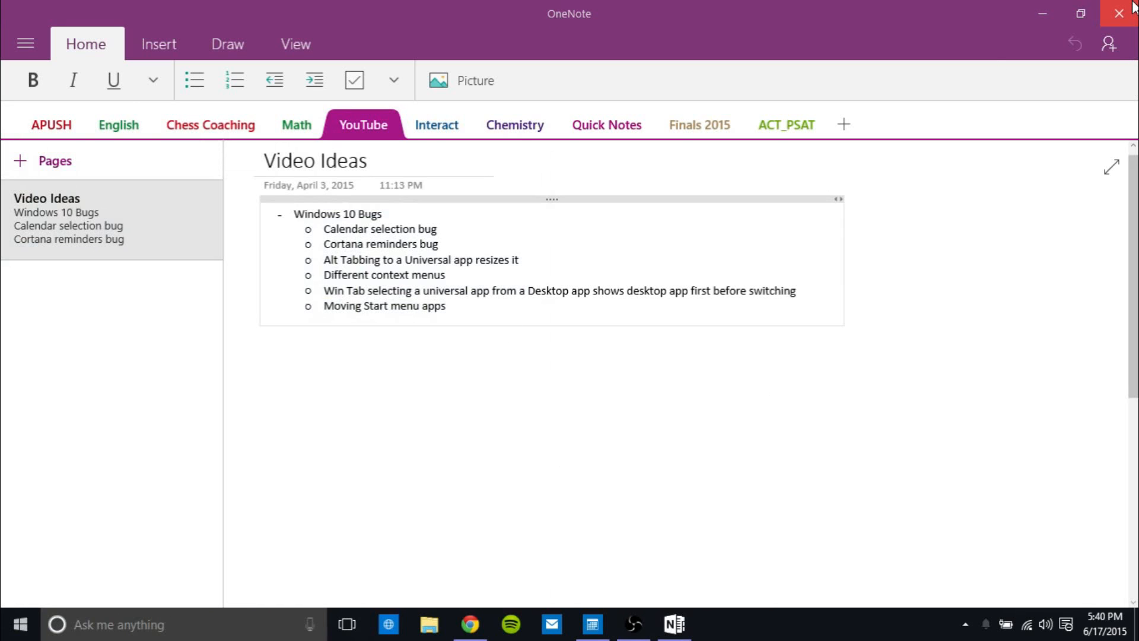
{"action": "left_click", "coordinate": [592, 630]}
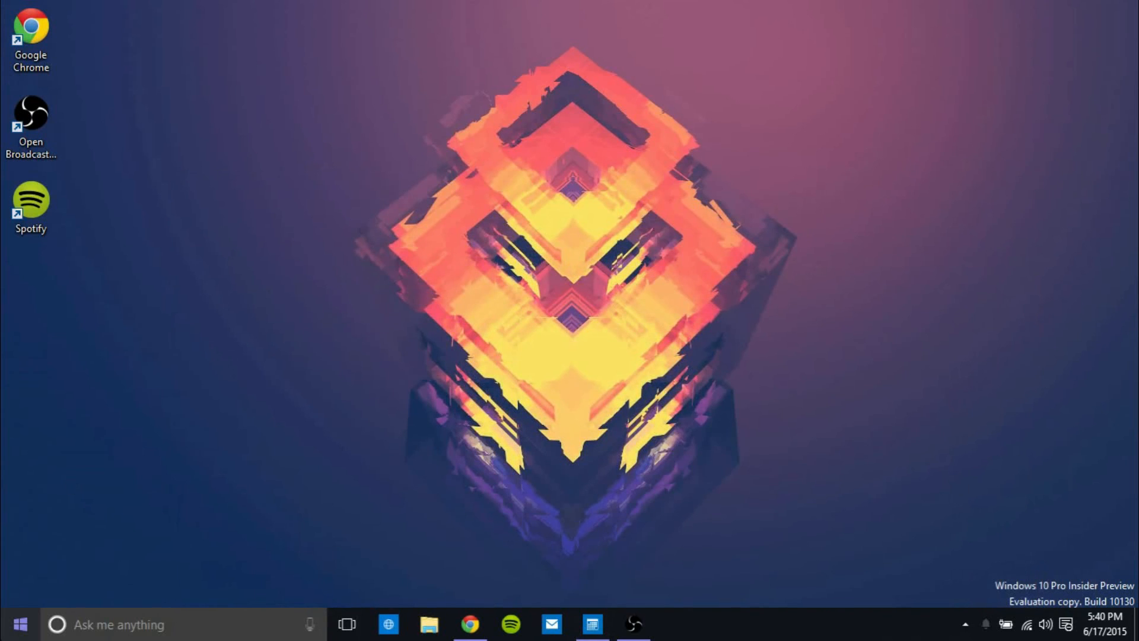
{"action": "mouse_move", "coordinate": [699, 631]}
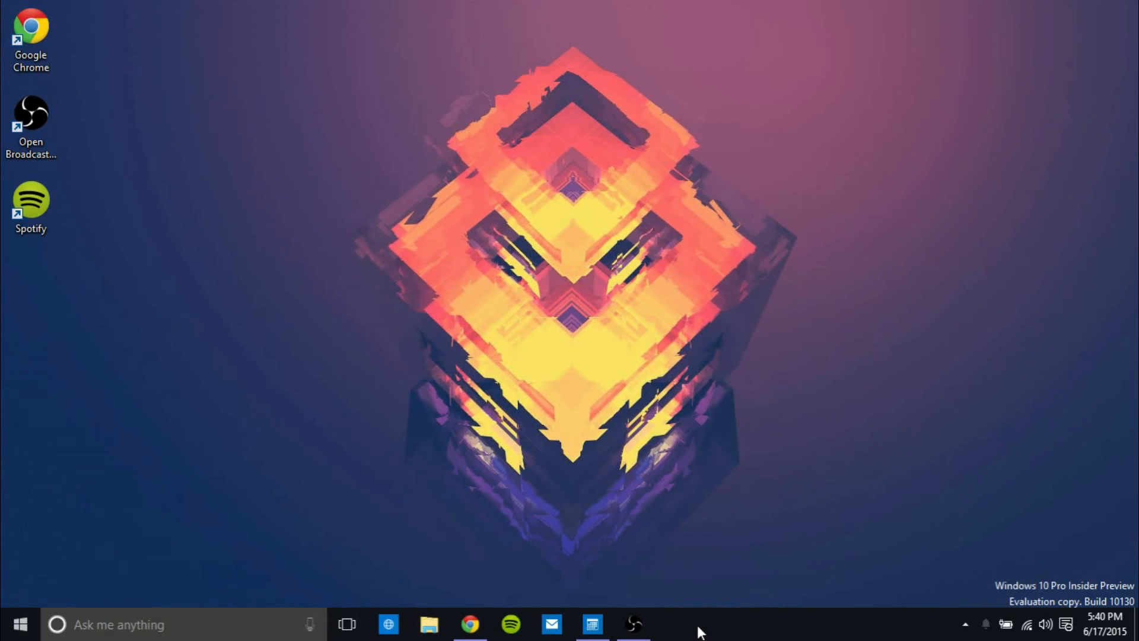
{"action": "left_click", "coordinate": [19, 624]}
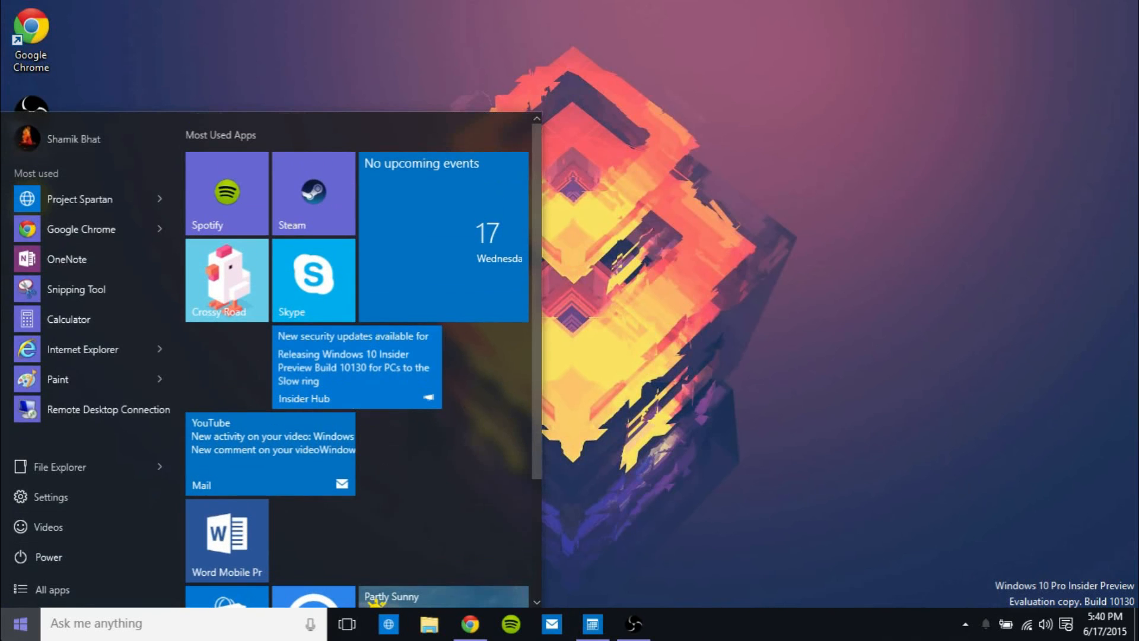
{"action": "left_click", "coordinate": [20, 623]}
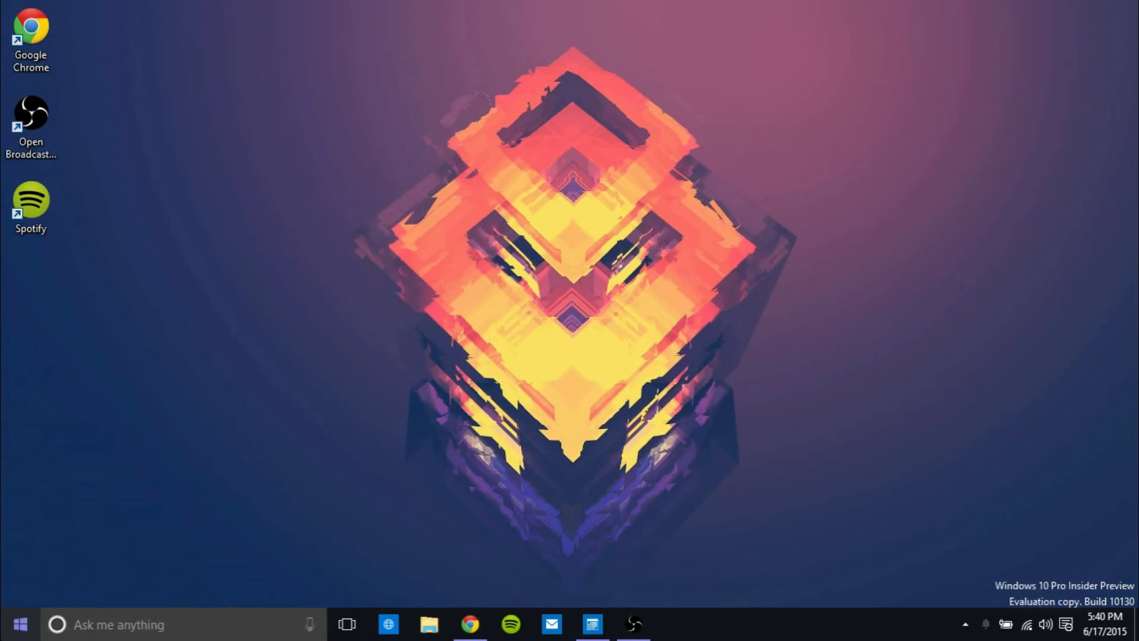
{"action": "left_click", "coordinate": [19, 624]}
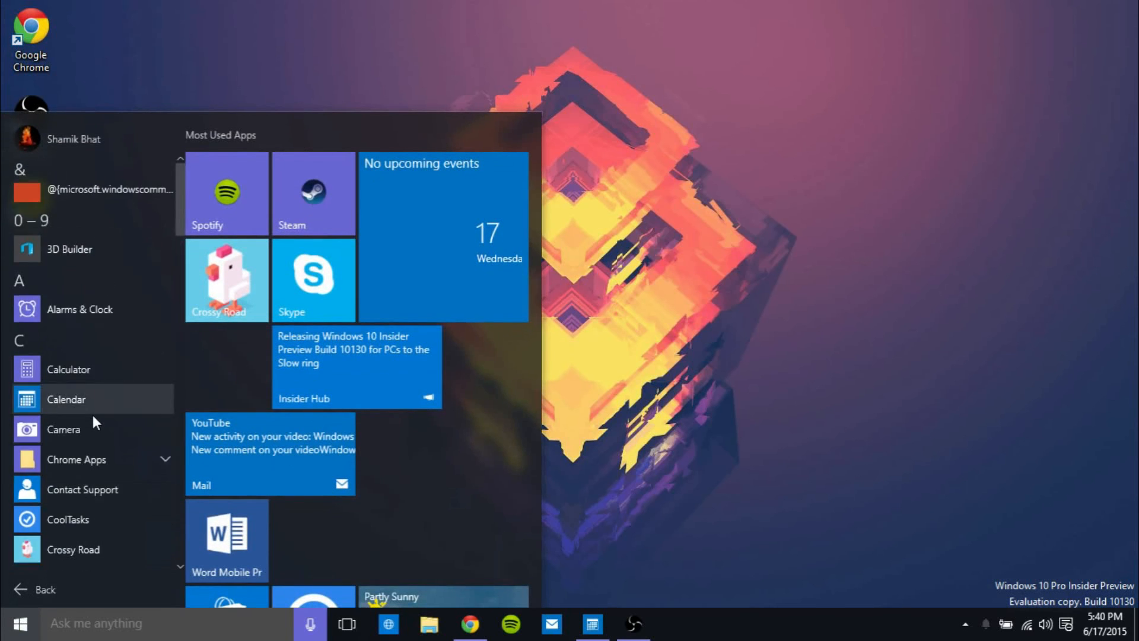
{"action": "left_click", "coordinate": [46, 589]}
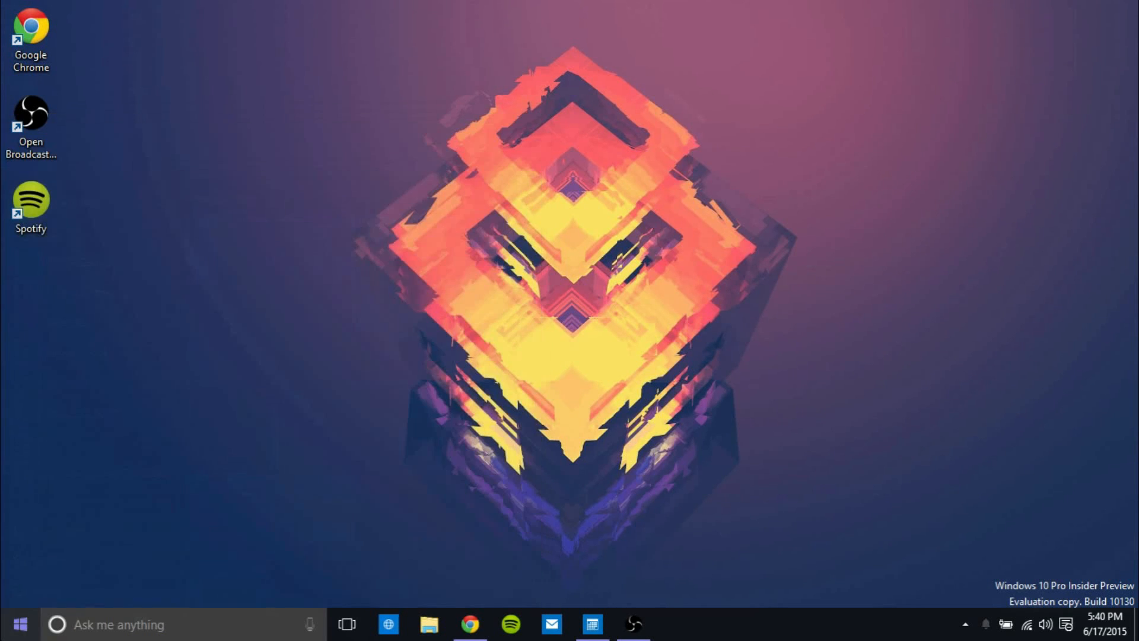
{"action": "mouse_move", "coordinate": [935, 434]}
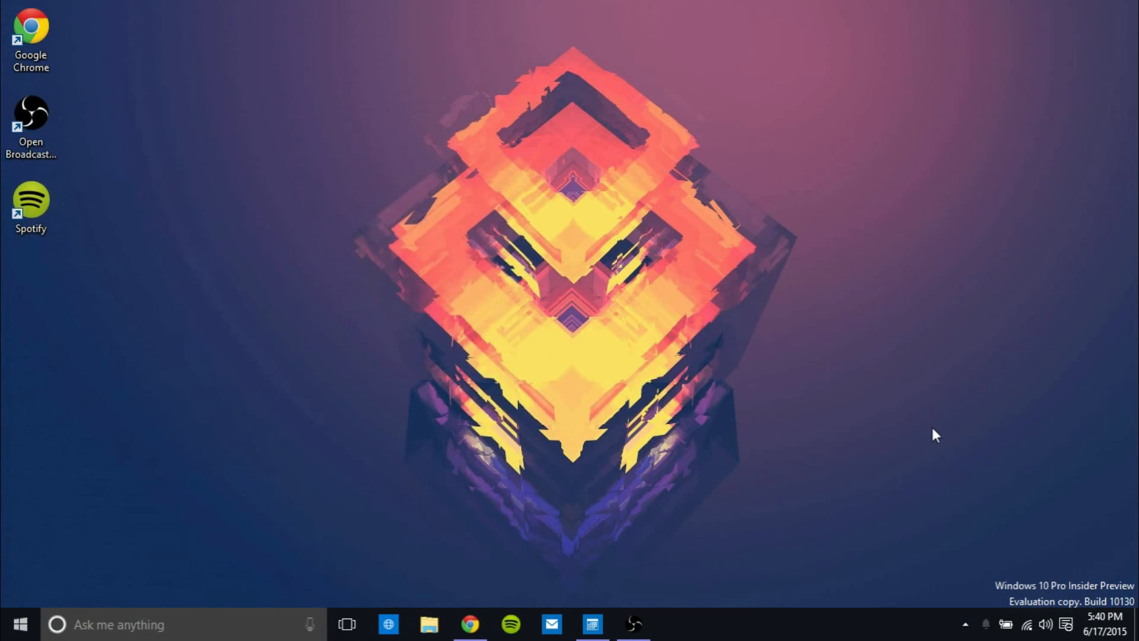
{"action": "mouse_move", "coordinate": [633, 624]}
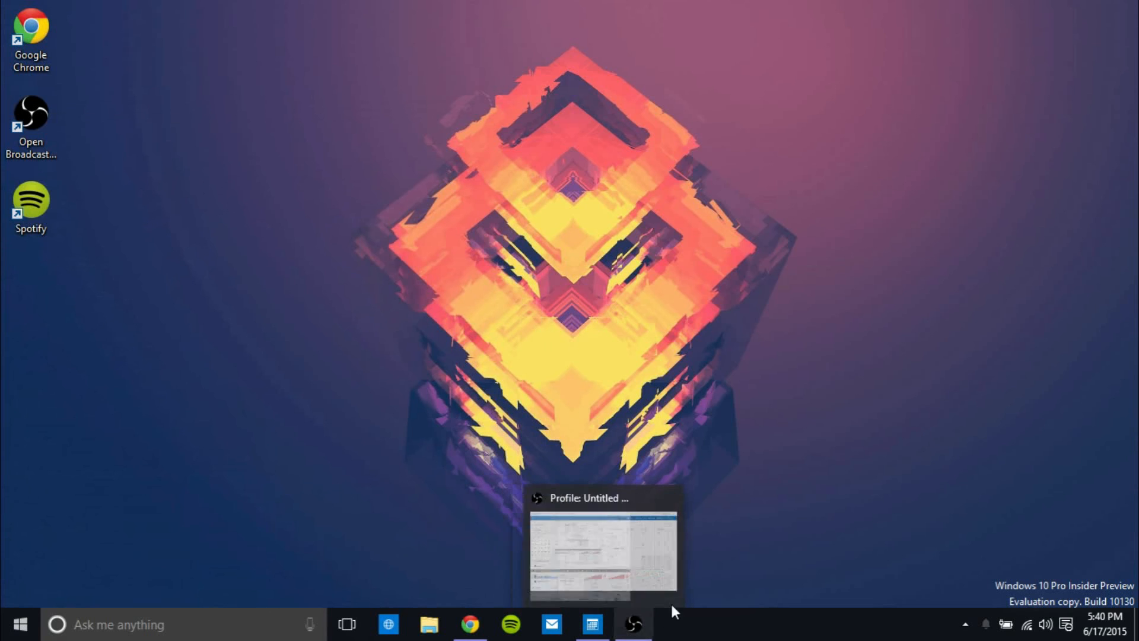
{"action": "mouse_move", "coordinate": [577, 572]}
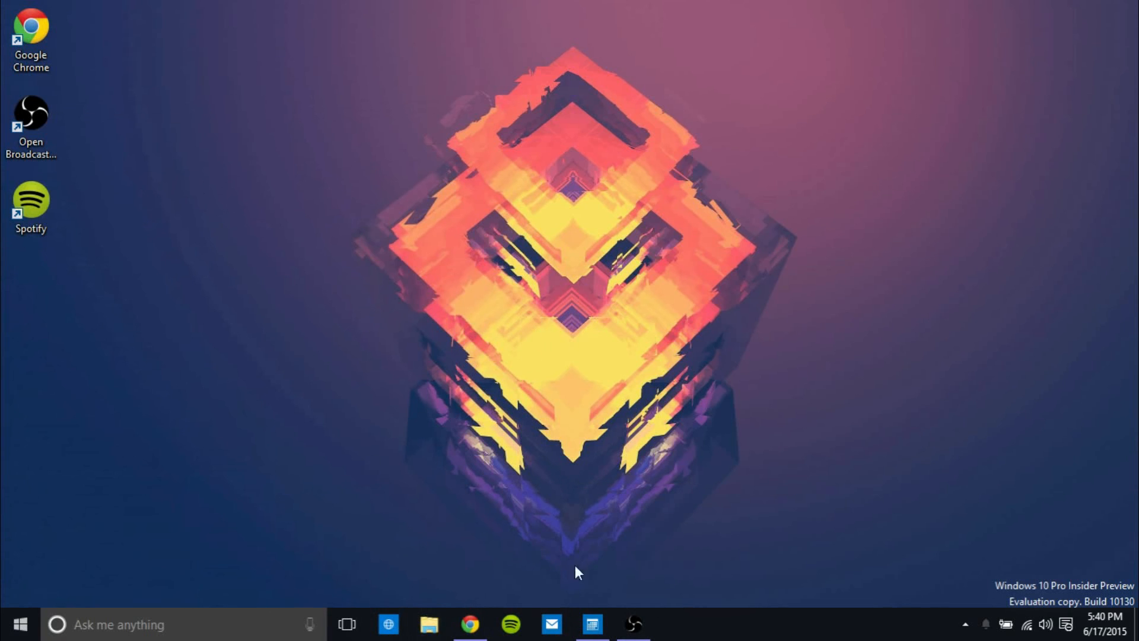
{"action": "mouse_move", "coordinate": [891, 432]}
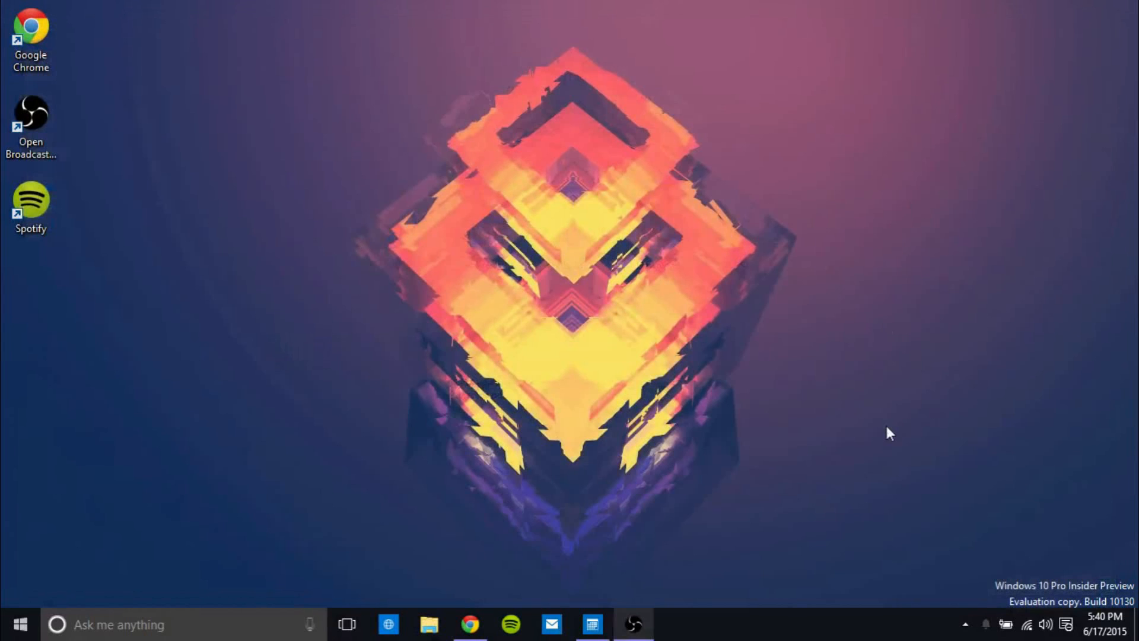
{"action": "left_click", "coordinate": [965, 624]}
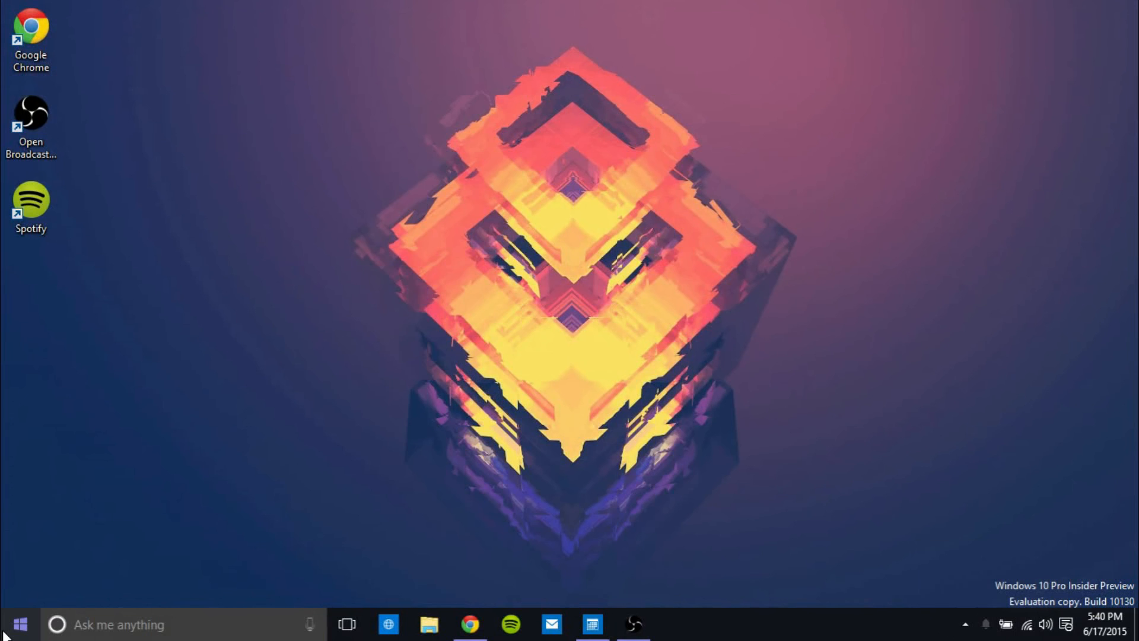
{"action": "left_click", "coordinate": [19, 624]}
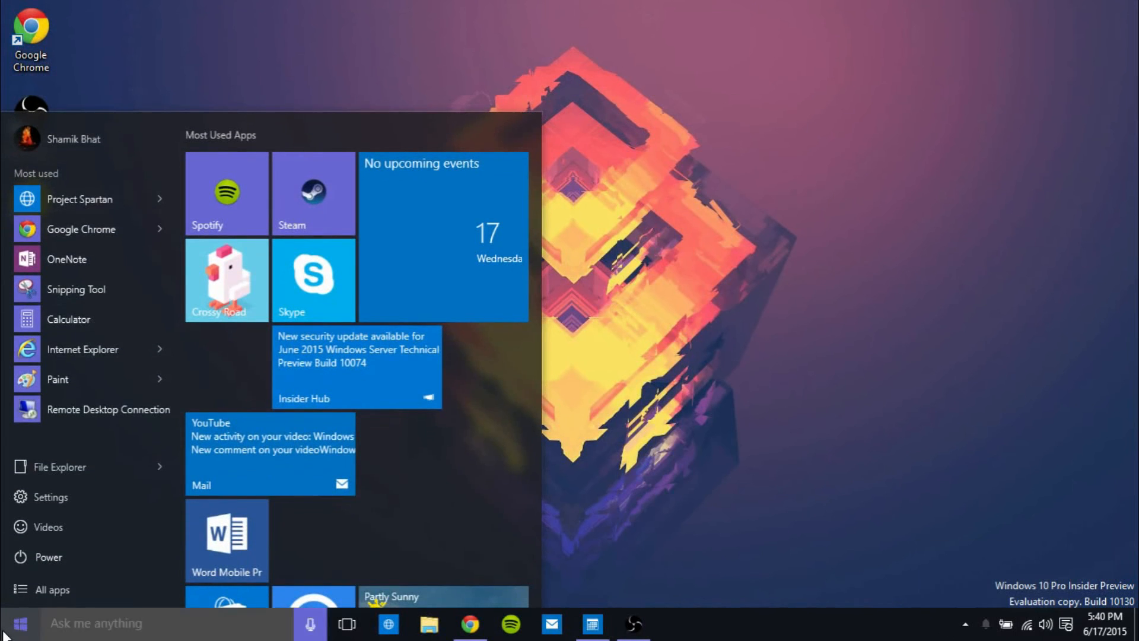
{"action": "left_click", "coordinate": [20, 623]}
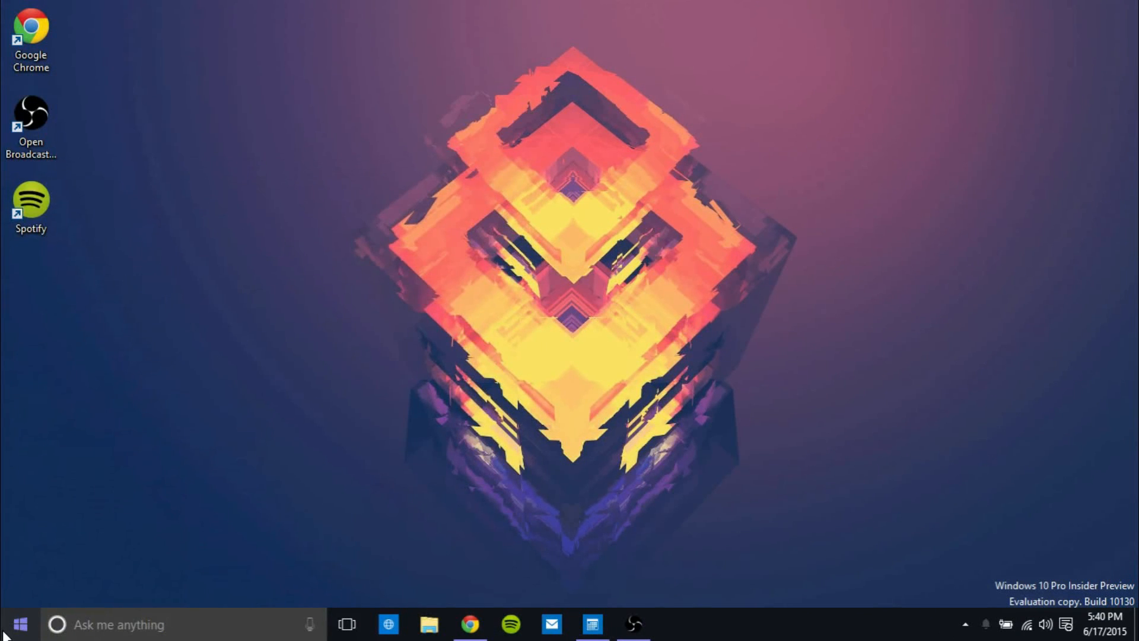